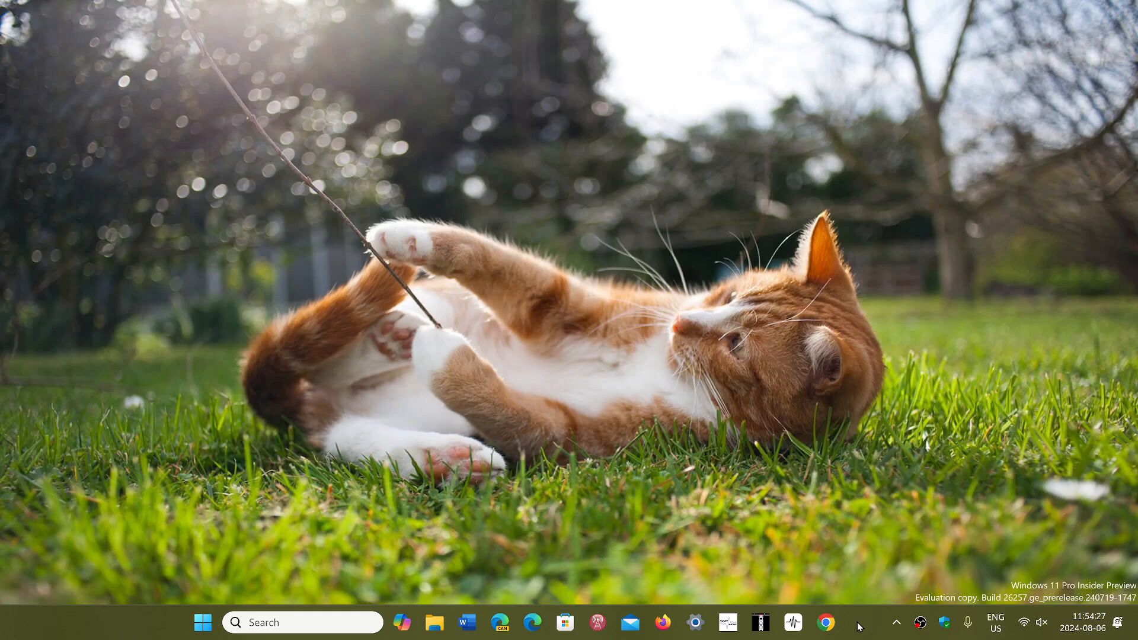
pyautogui.moveTo(860, 572)
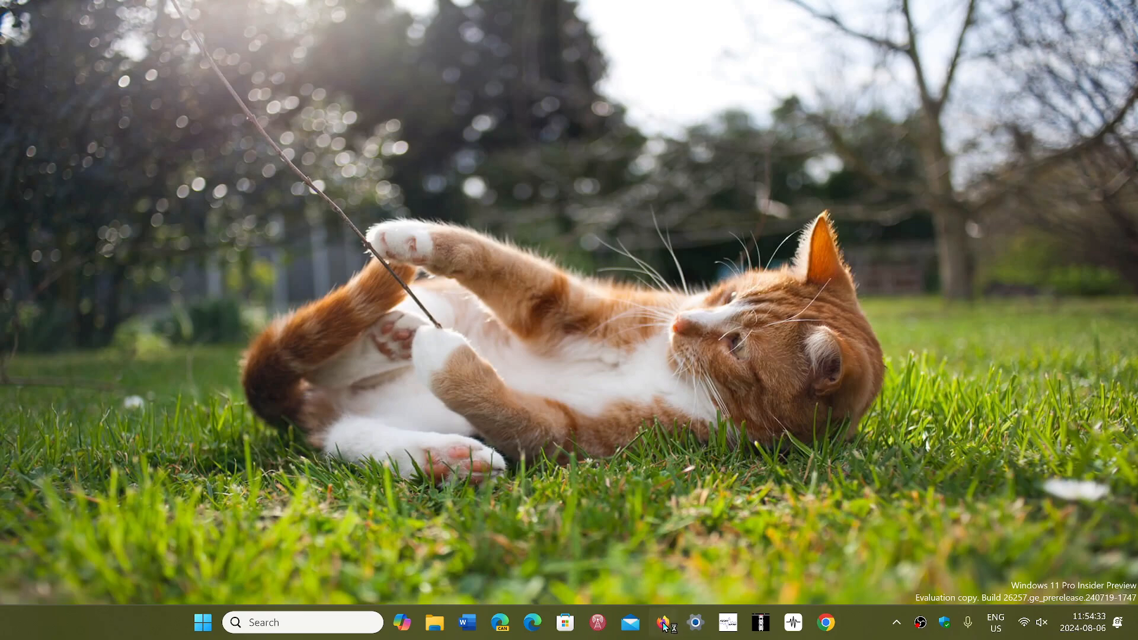
# Launch Firefox and show About Firefox via the menu's Help entry, revealing version 129.0 (64-bit).
pyautogui.click(661, 623)
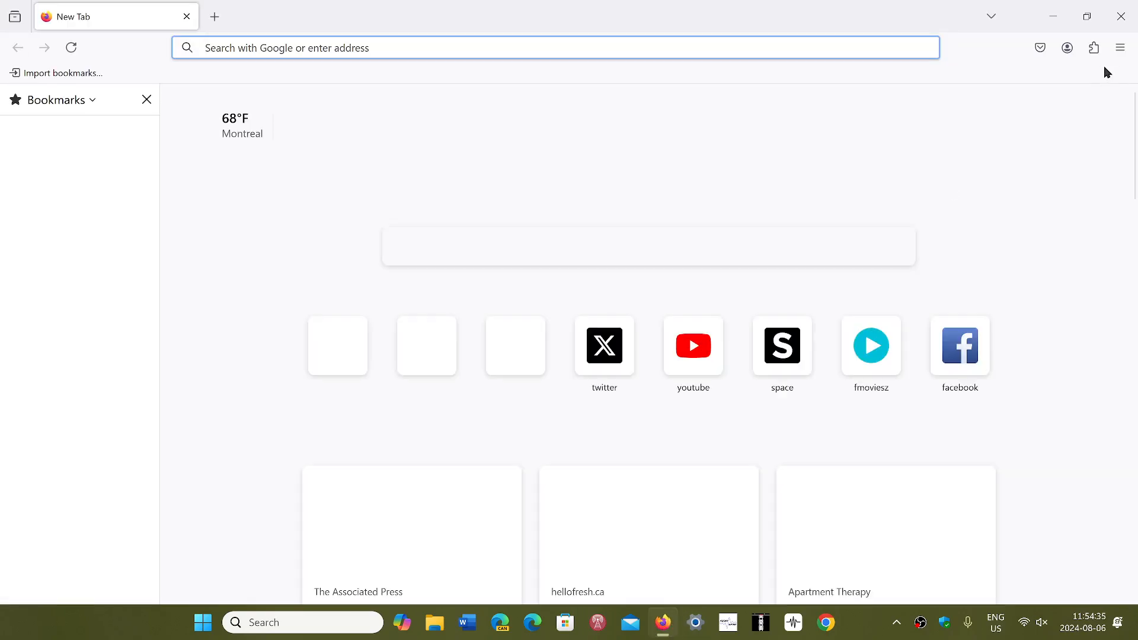
pyautogui.click(1120, 47)
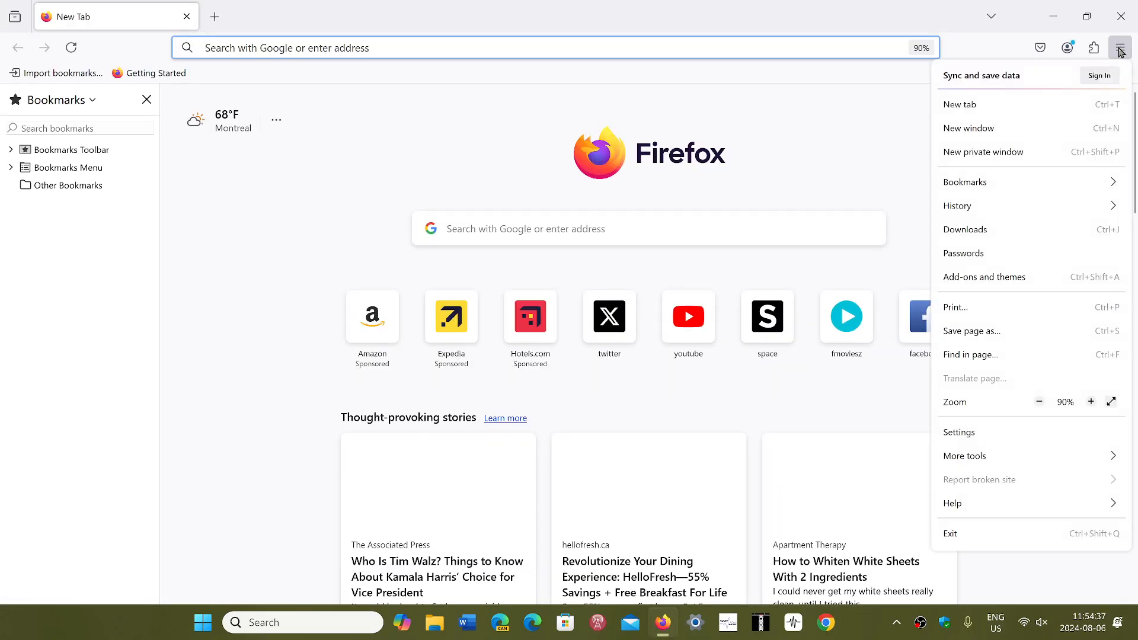
pyautogui.click(952, 502)
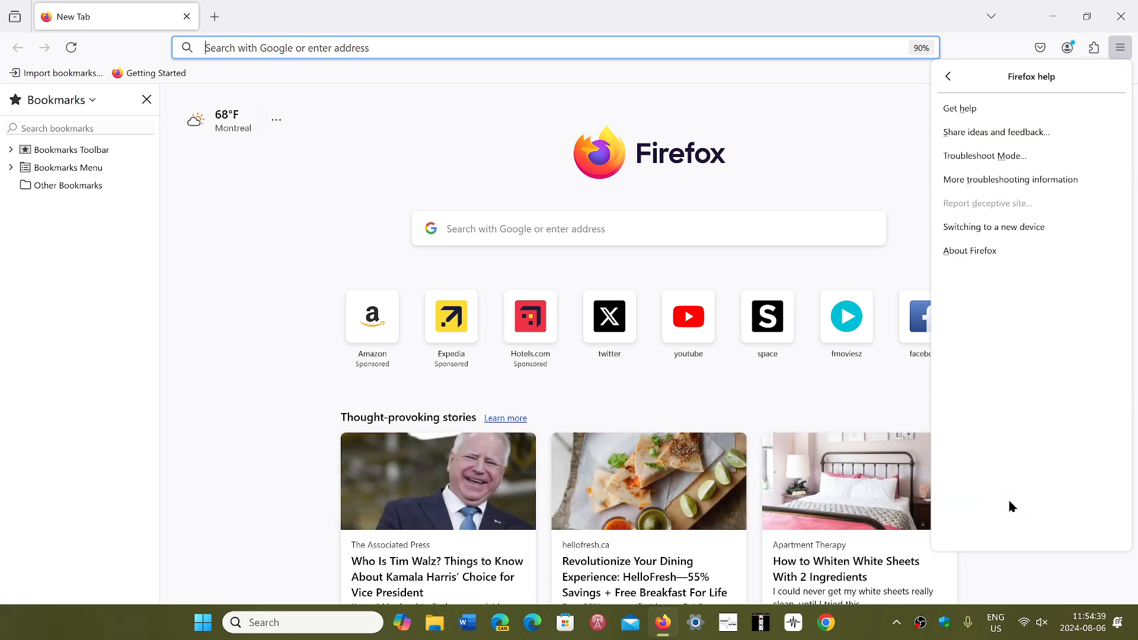
pyautogui.click(969, 250)
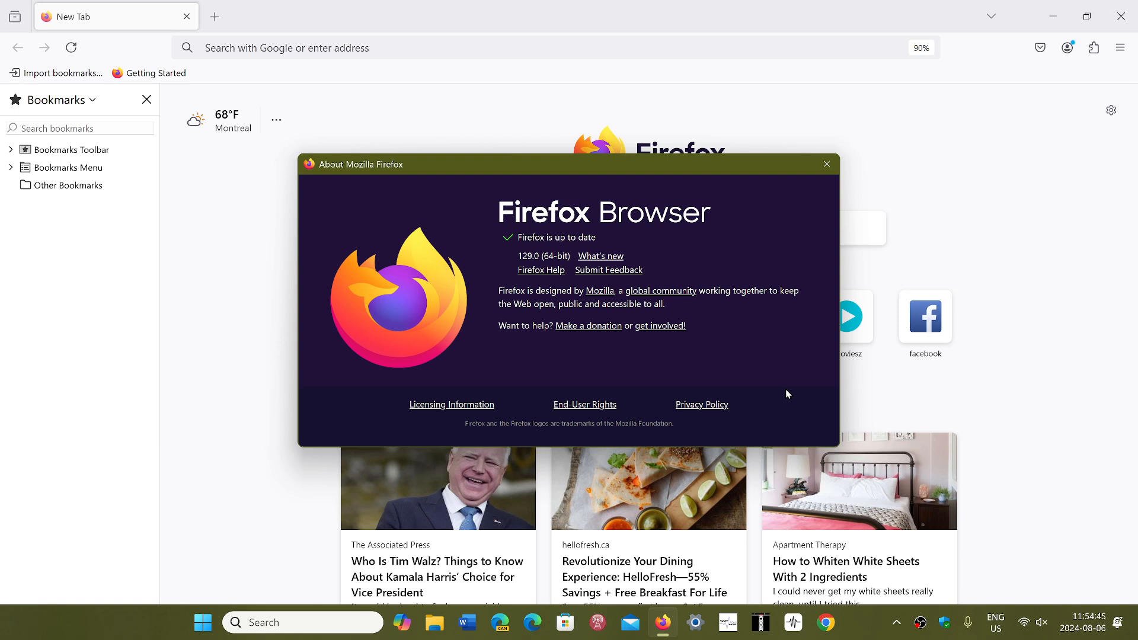
pyautogui.moveTo(790, 201)
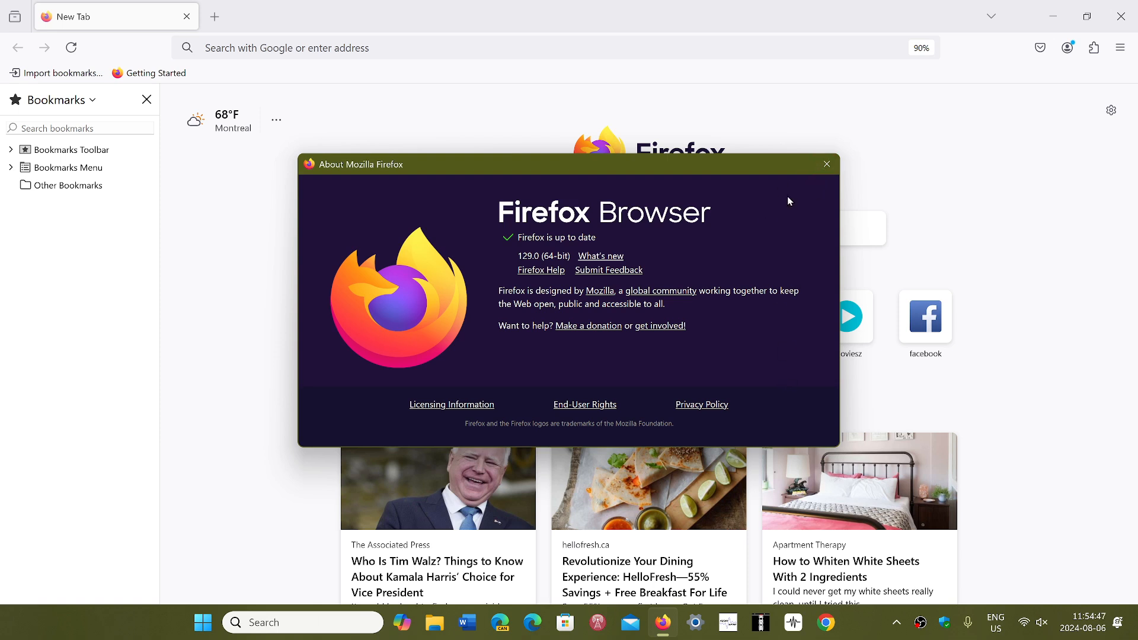
pyautogui.moveTo(723, 215)
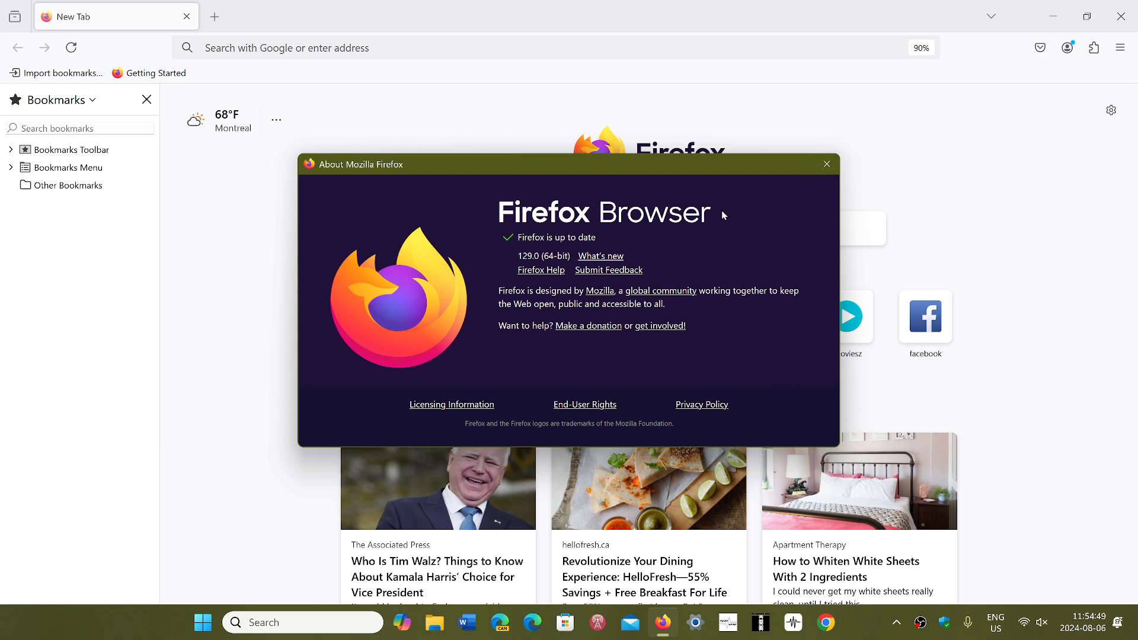
pyautogui.moveTo(817, 192)
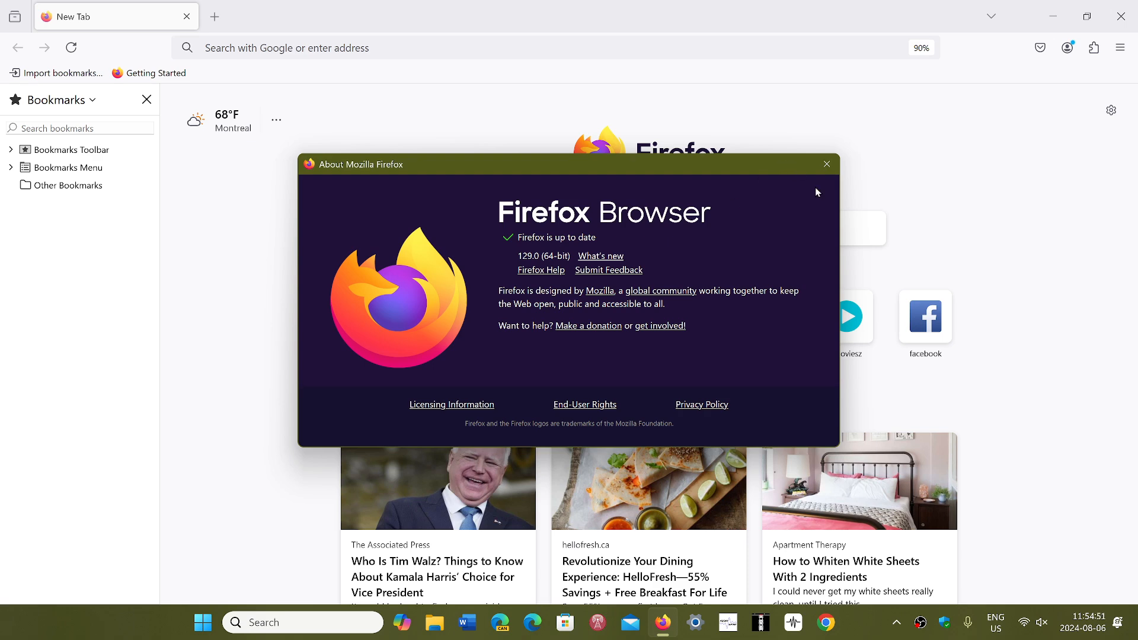
# Dismiss the About window and load Space.com from the New Tab shortcut.
pyautogui.click(826, 163)
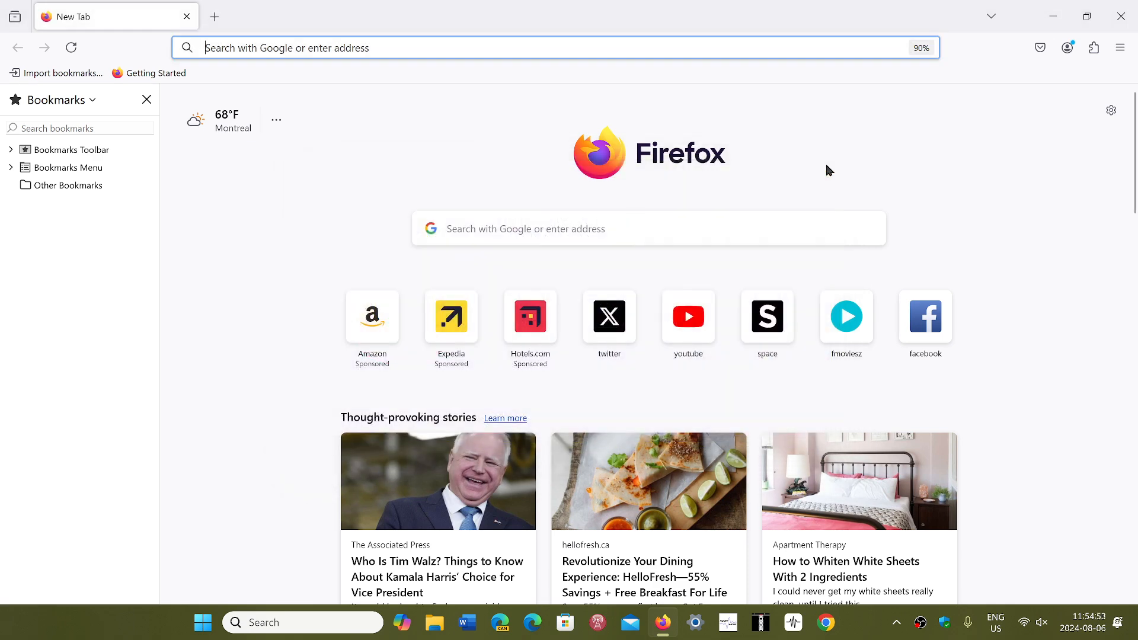
pyautogui.moveTo(988, 157)
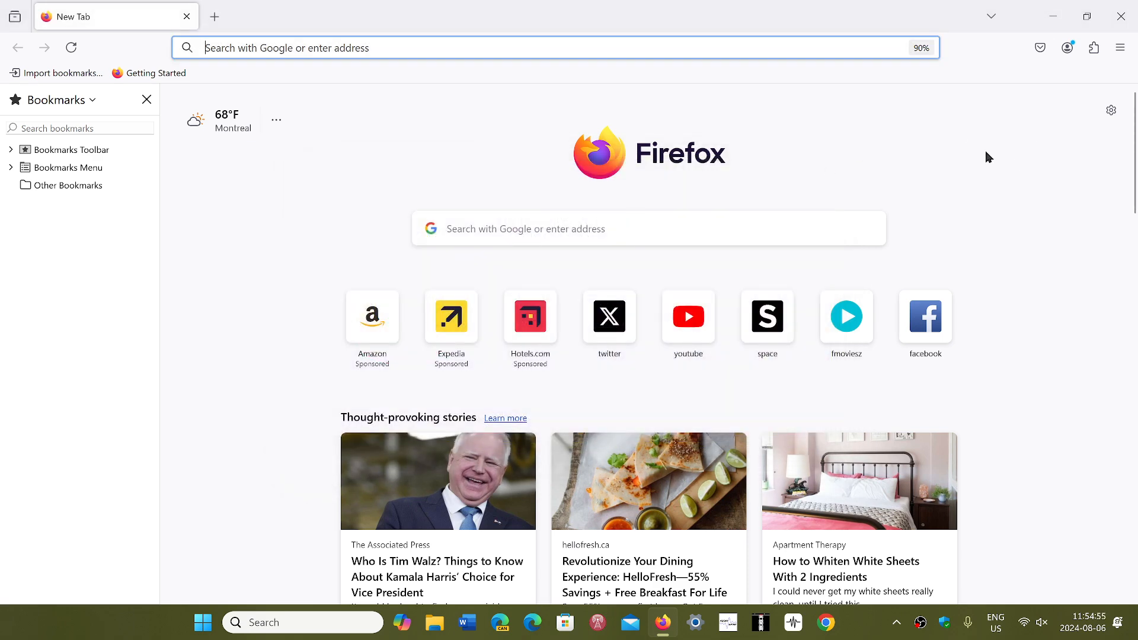
pyautogui.moveTo(789, 104)
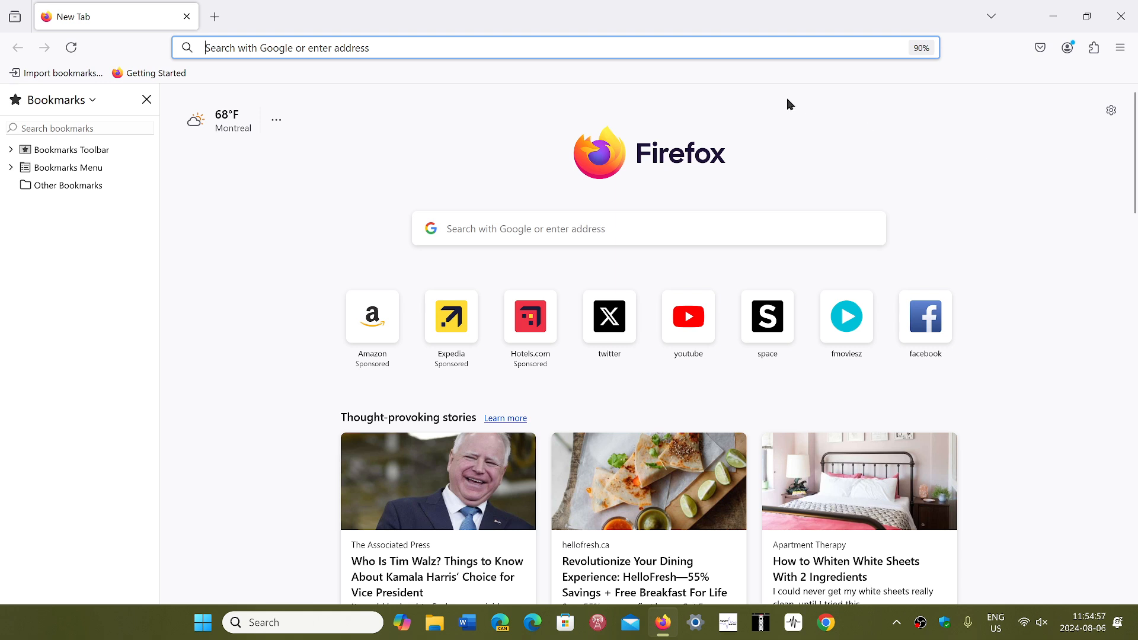
pyautogui.moveTo(927, 105)
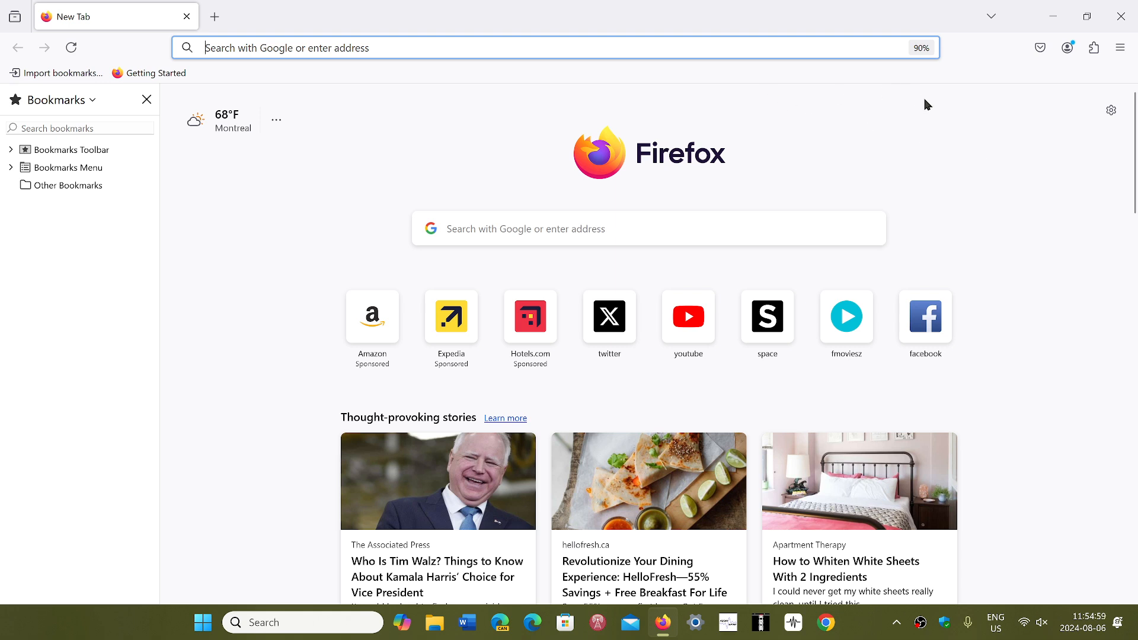
pyautogui.moveTo(688, 316)
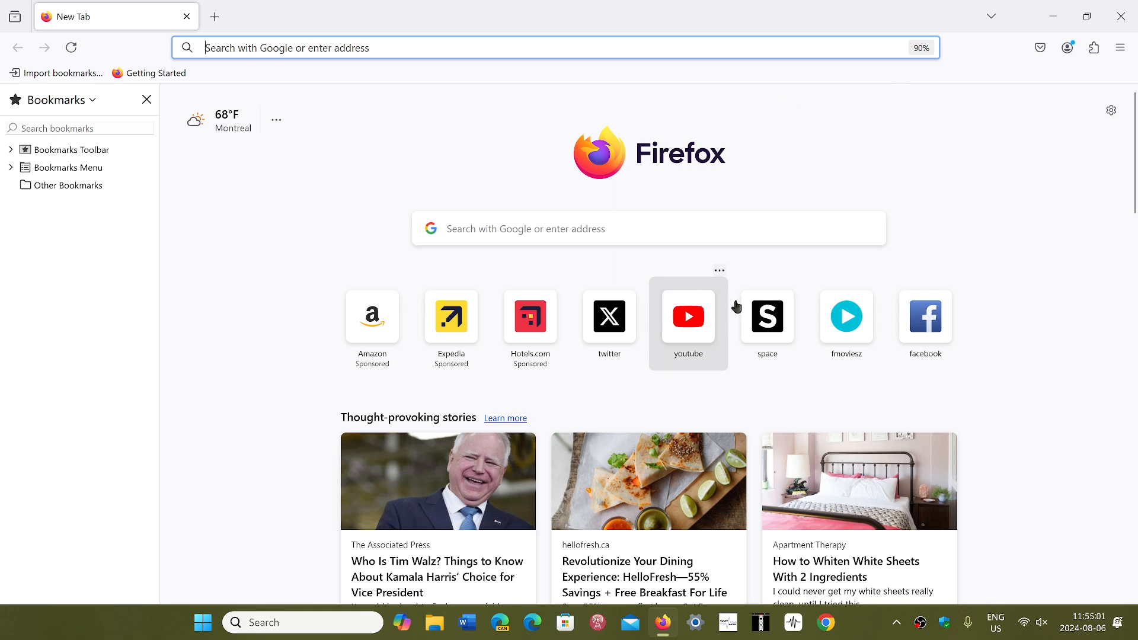
pyautogui.click(767, 316)
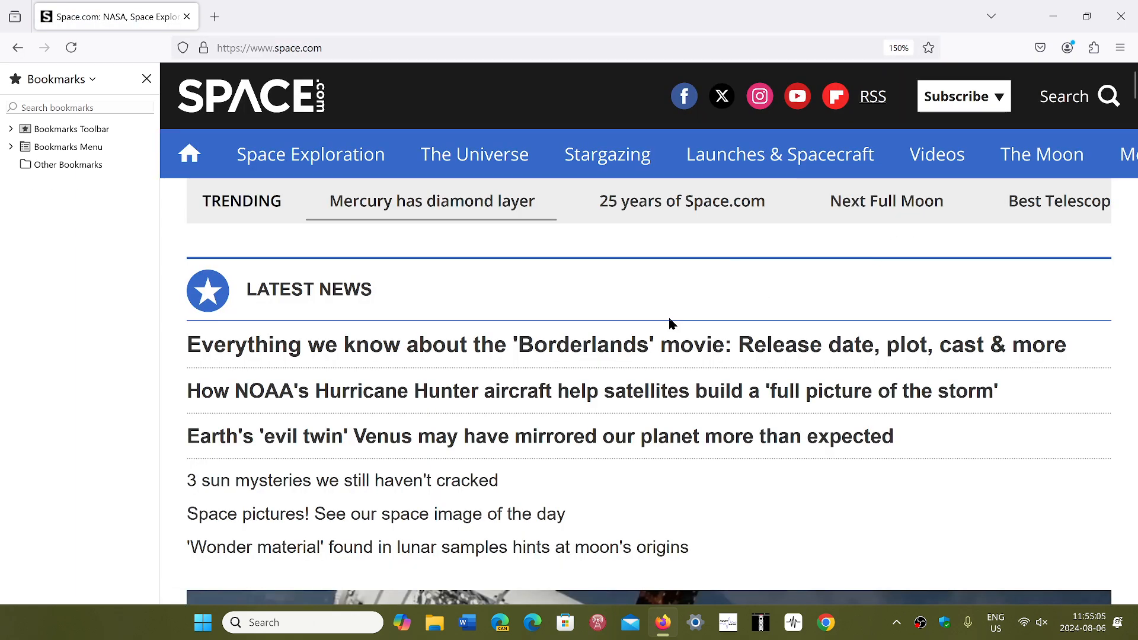
pyautogui.moveTo(619, 349)
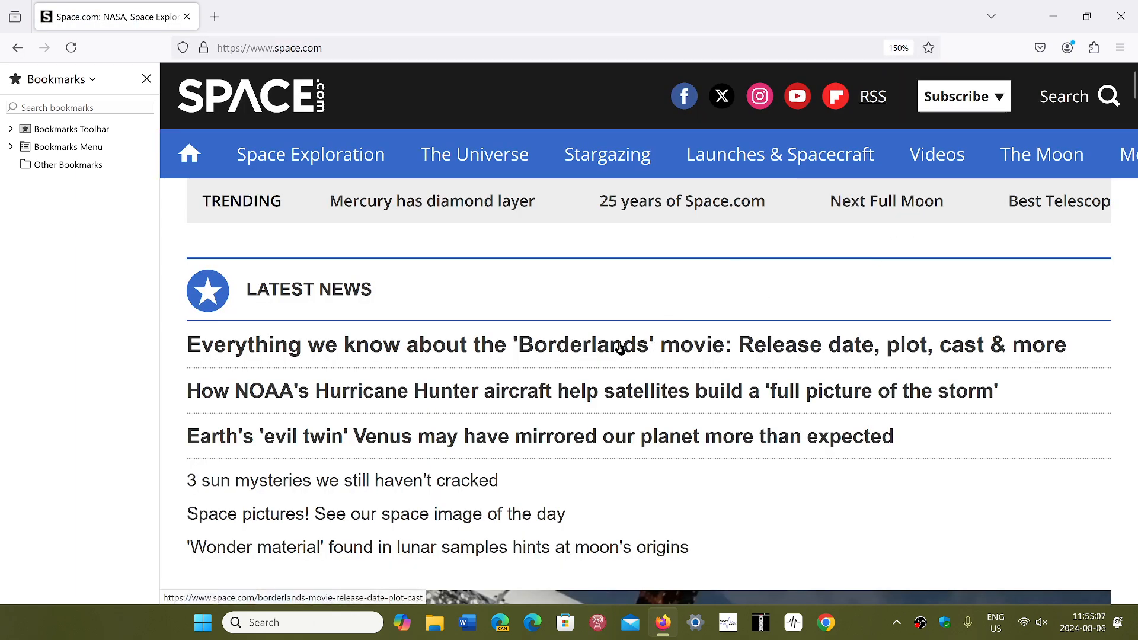
# Load the Borderlands movie article and read it in Reader View.
pyautogui.click(620, 345)
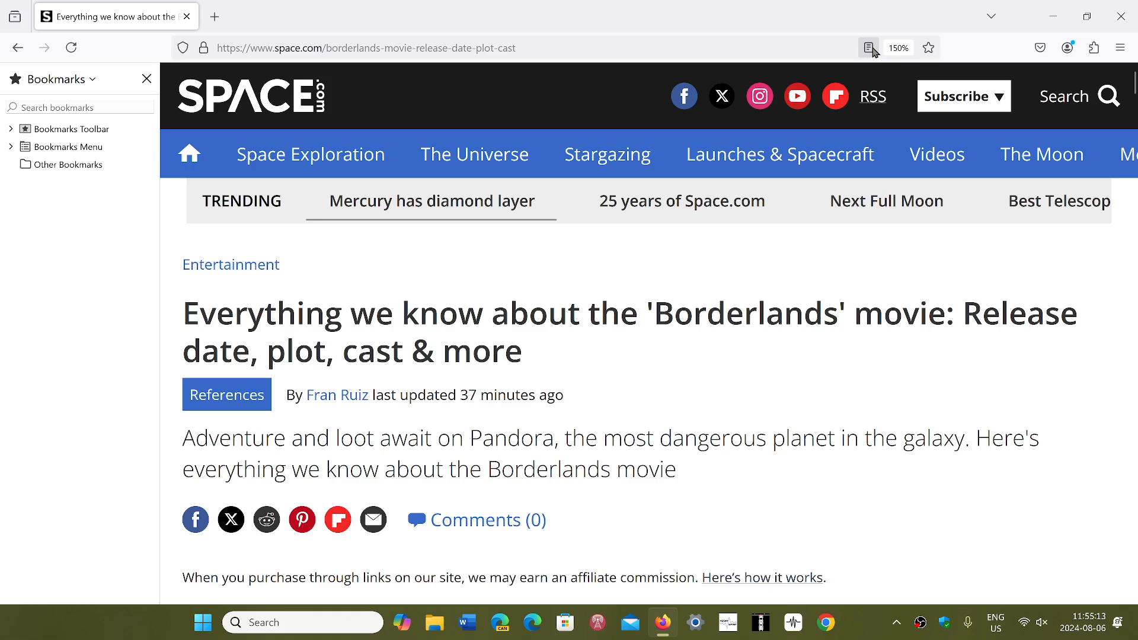
pyautogui.moveTo(868, 48)
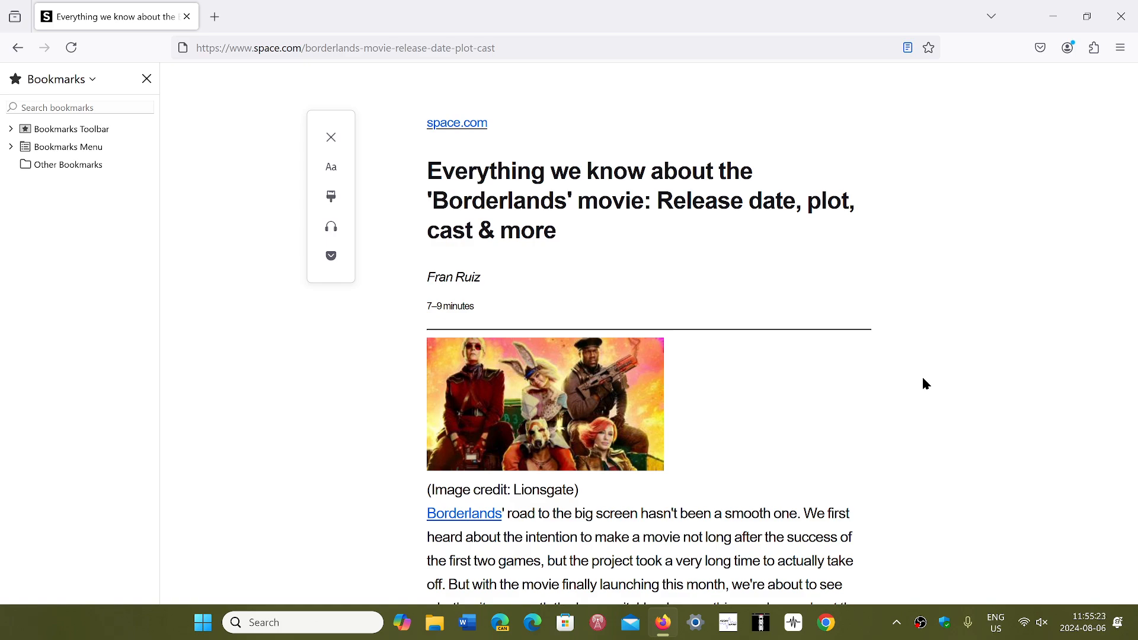
pyautogui.scroll(-3)
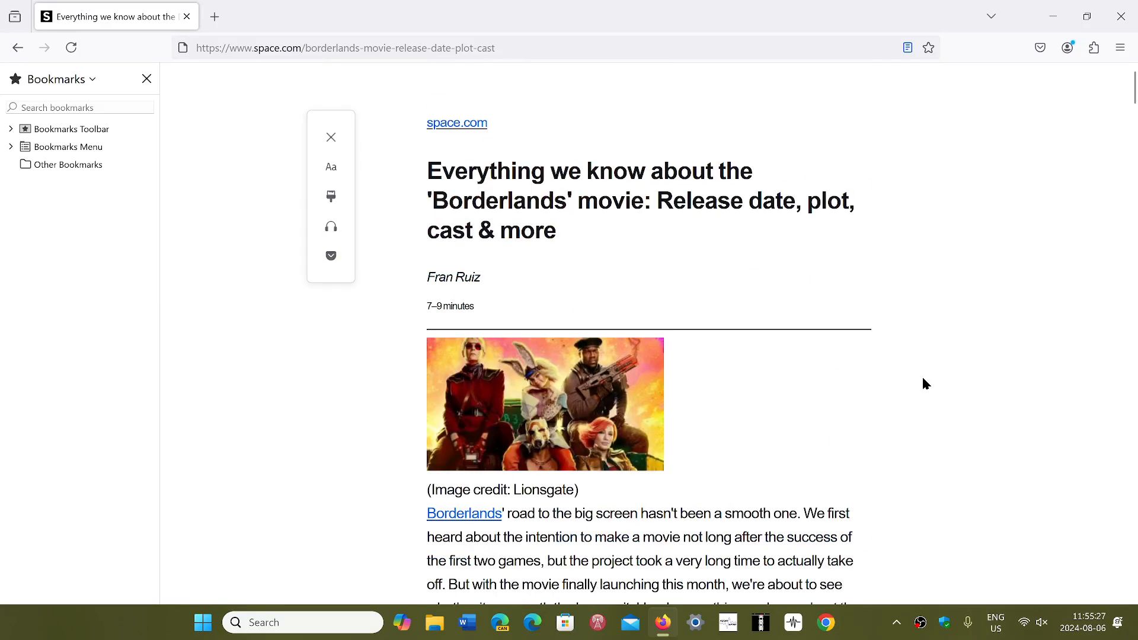
pyautogui.moveTo(833, 304)
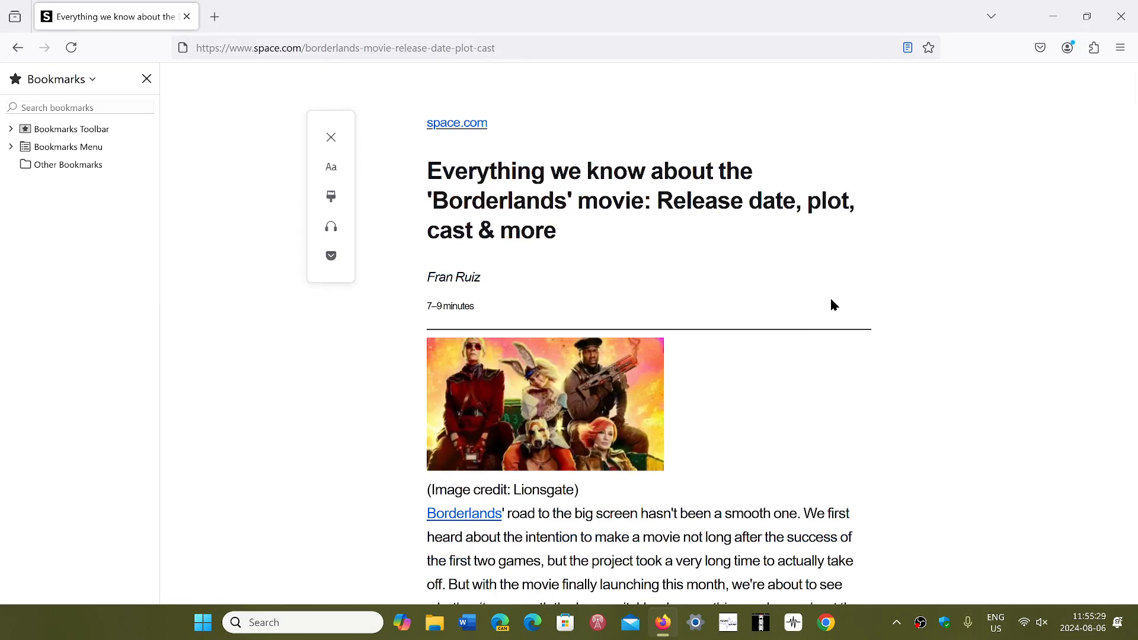
pyautogui.moveTo(860, 296)
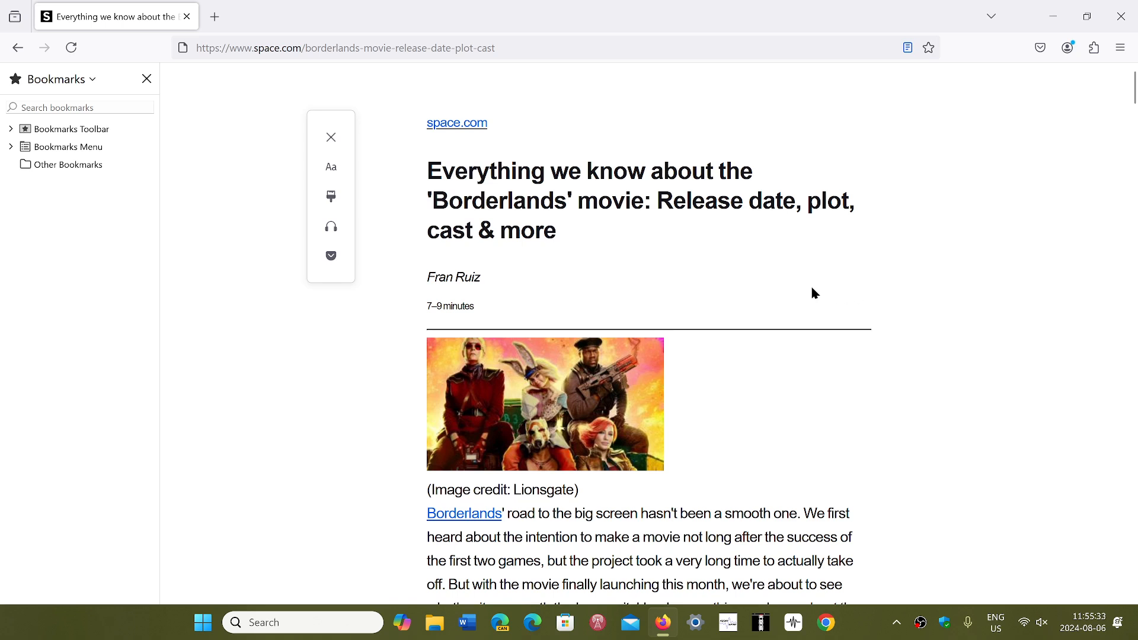
pyautogui.moveTo(331, 167)
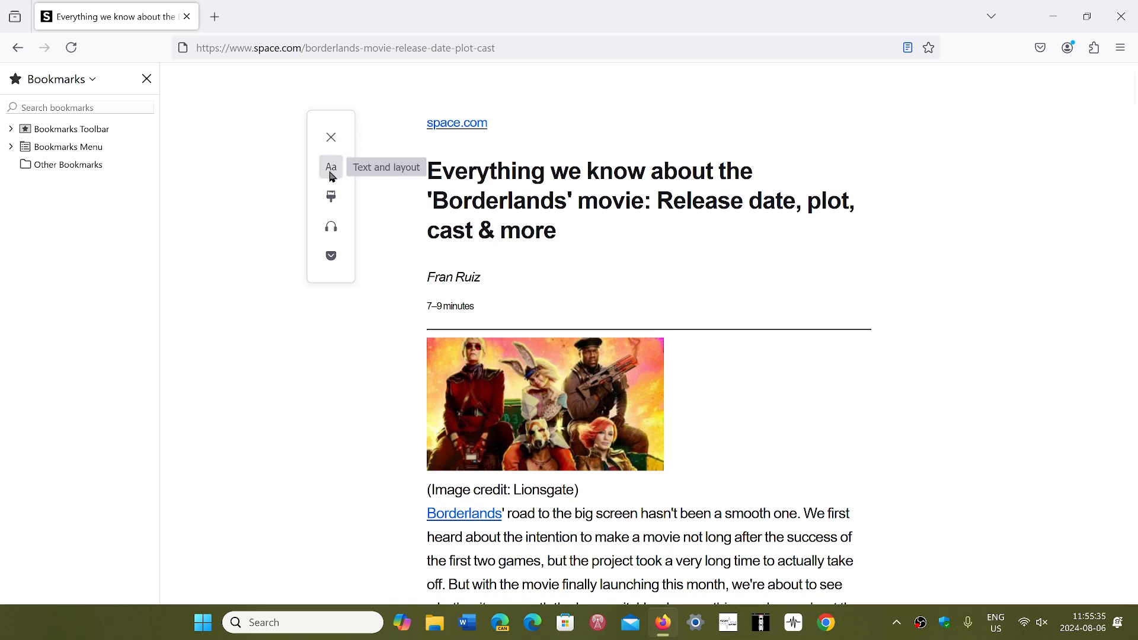
pyautogui.scroll(-3)
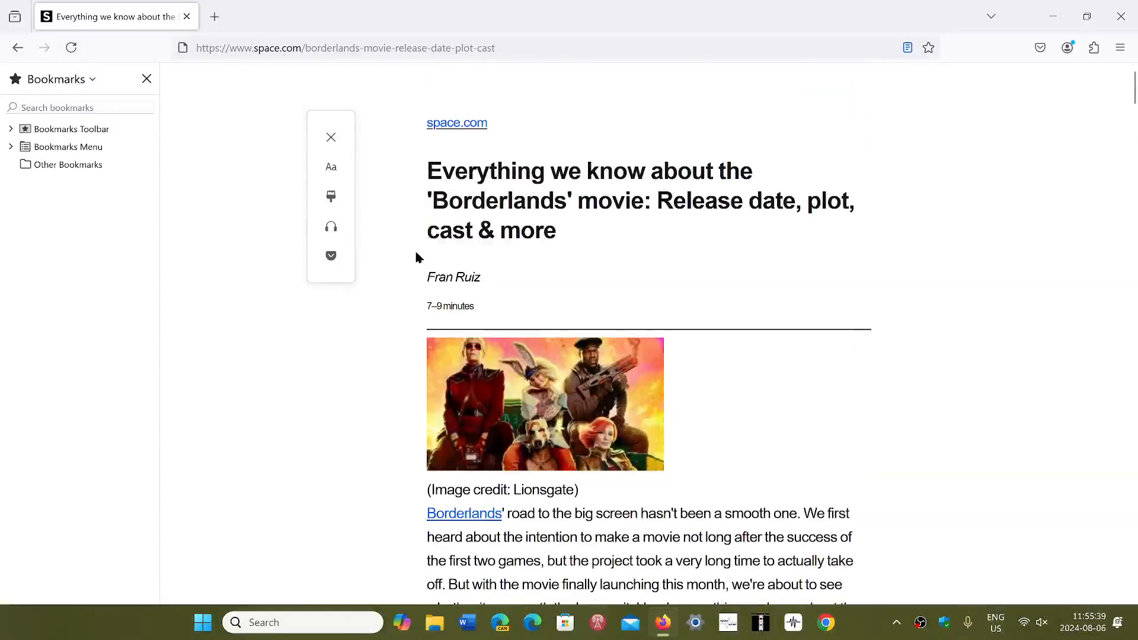
# Switch the Reader View theme to Dark for light text on a dark background.
pyautogui.click(331, 196)
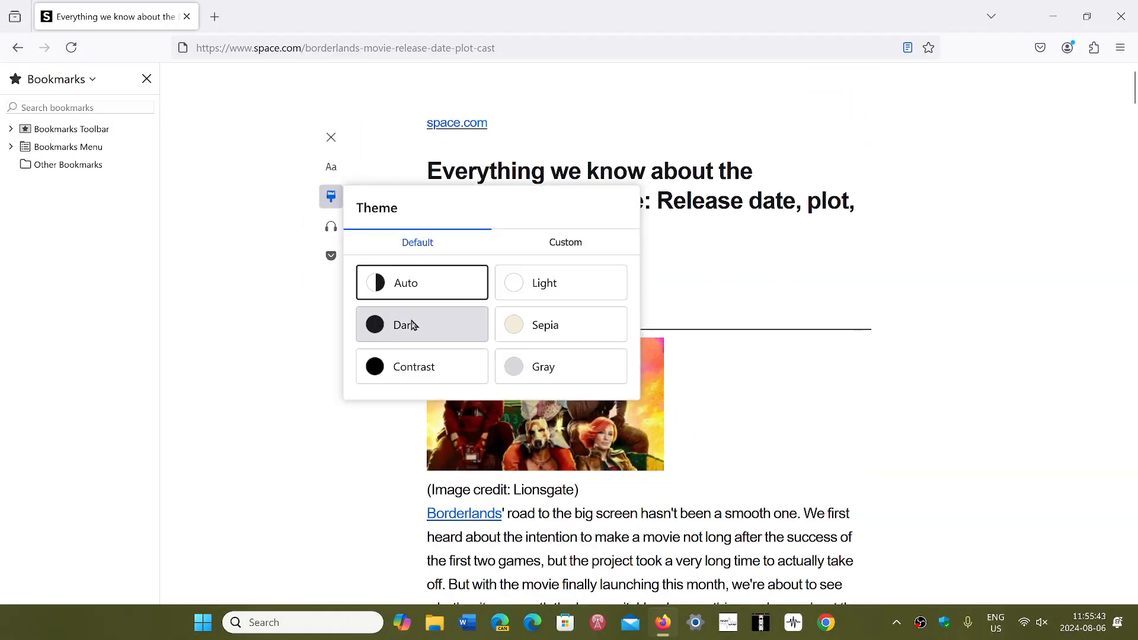
pyautogui.click(420, 325)
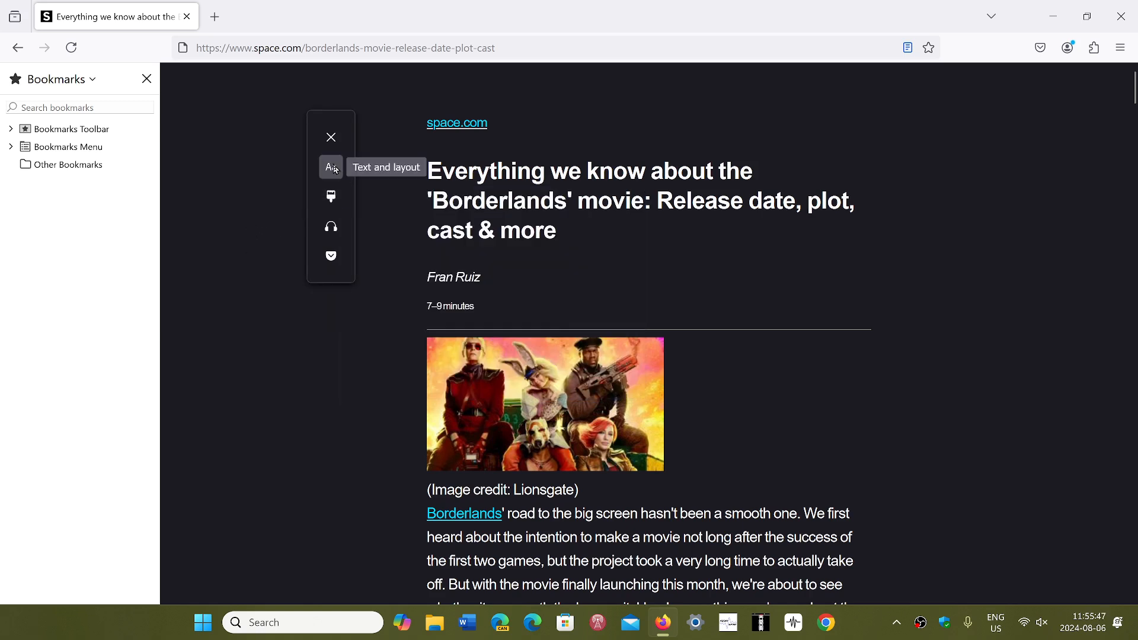
pyautogui.click(331, 167)
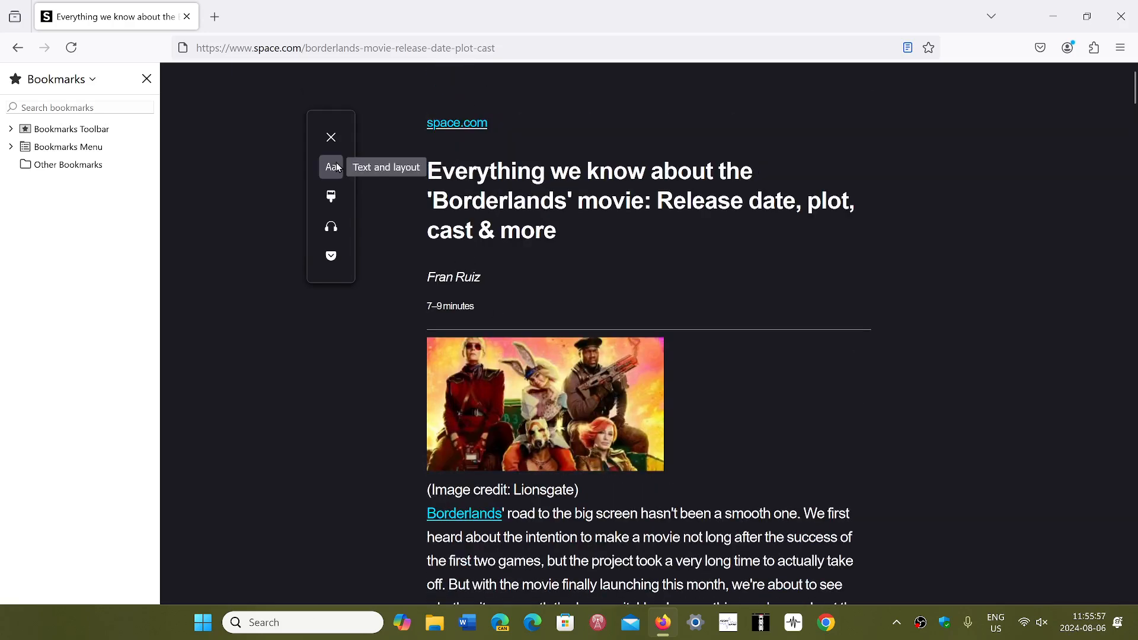
# Show Reader View's Aa text and layout settings with font, spacing and alignment options.
pyautogui.click(331, 167)
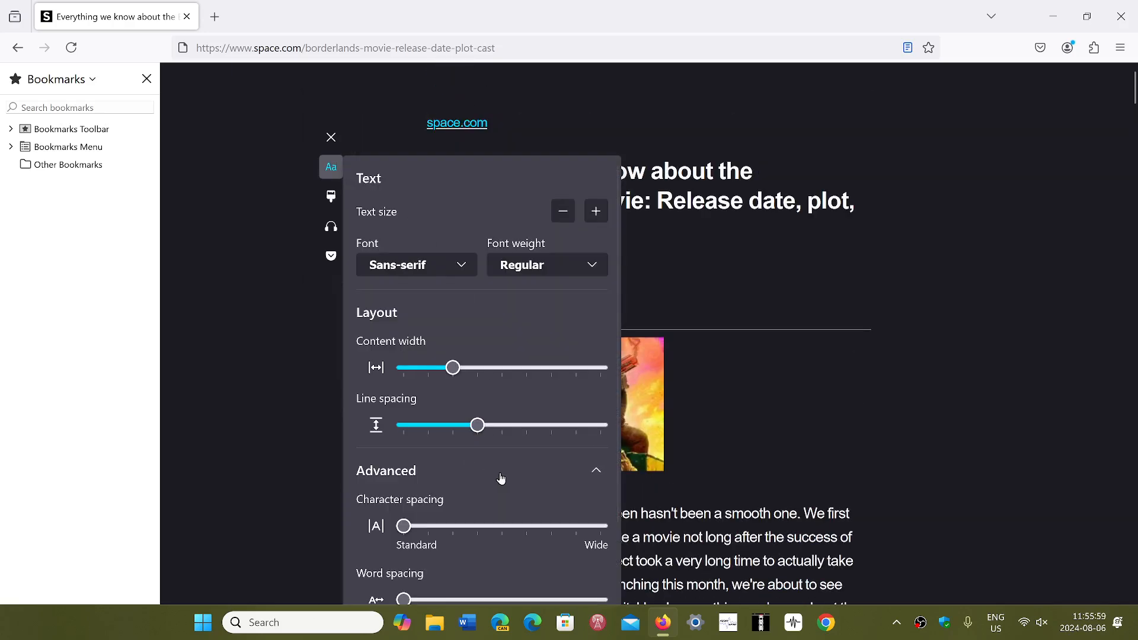
pyautogui.scroll(-3)
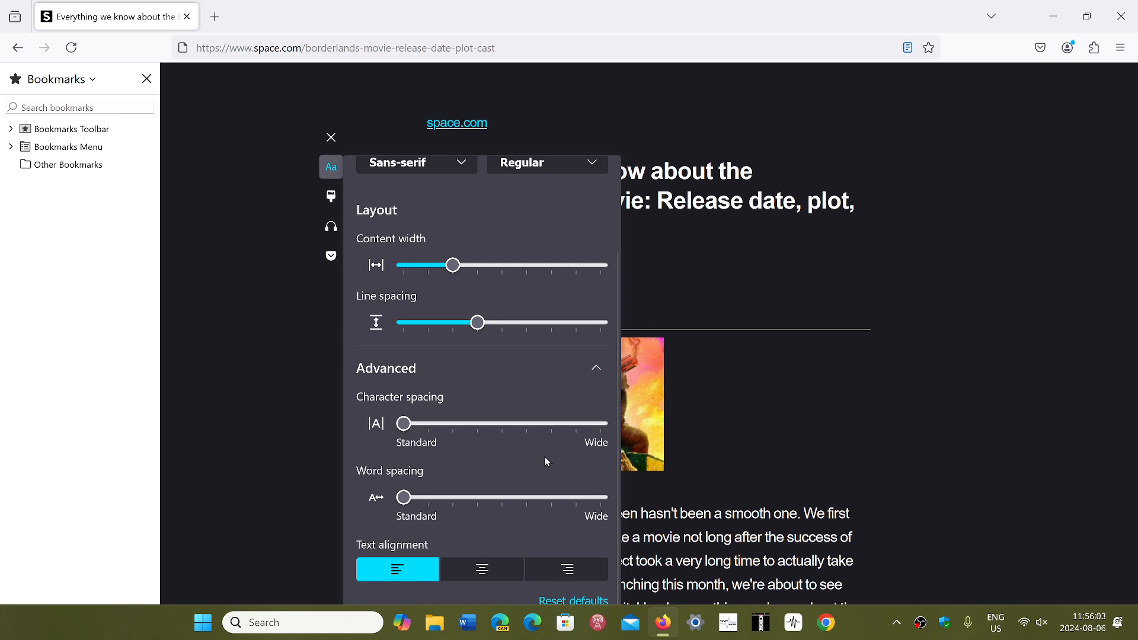
pyautogui.moveTo(627, 399)
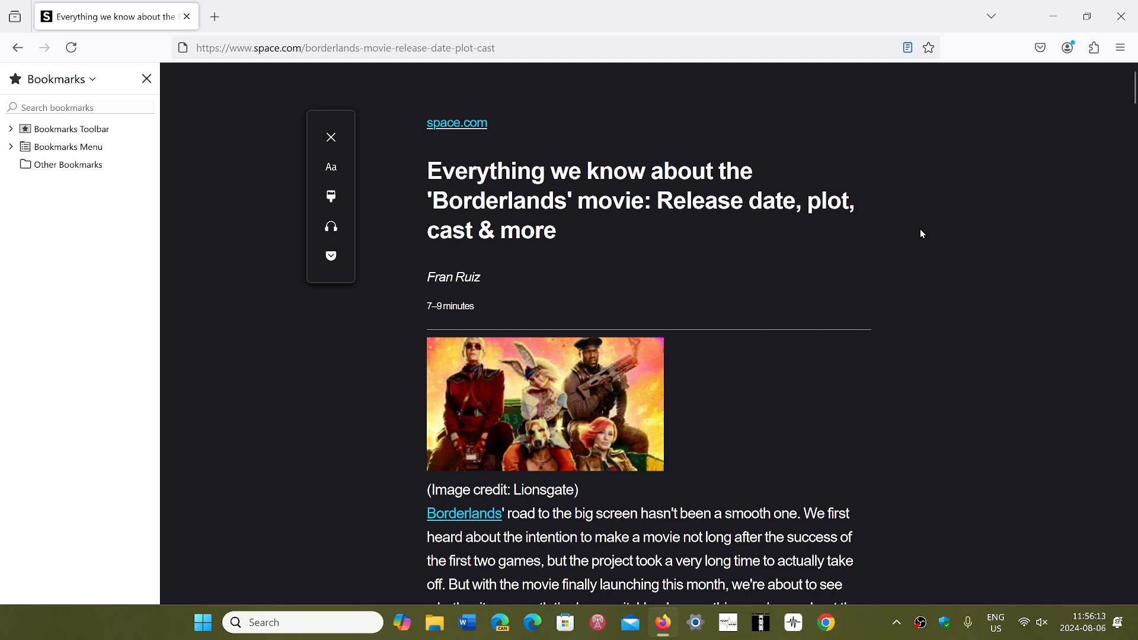
pyautogui.moveTo(545, 213)
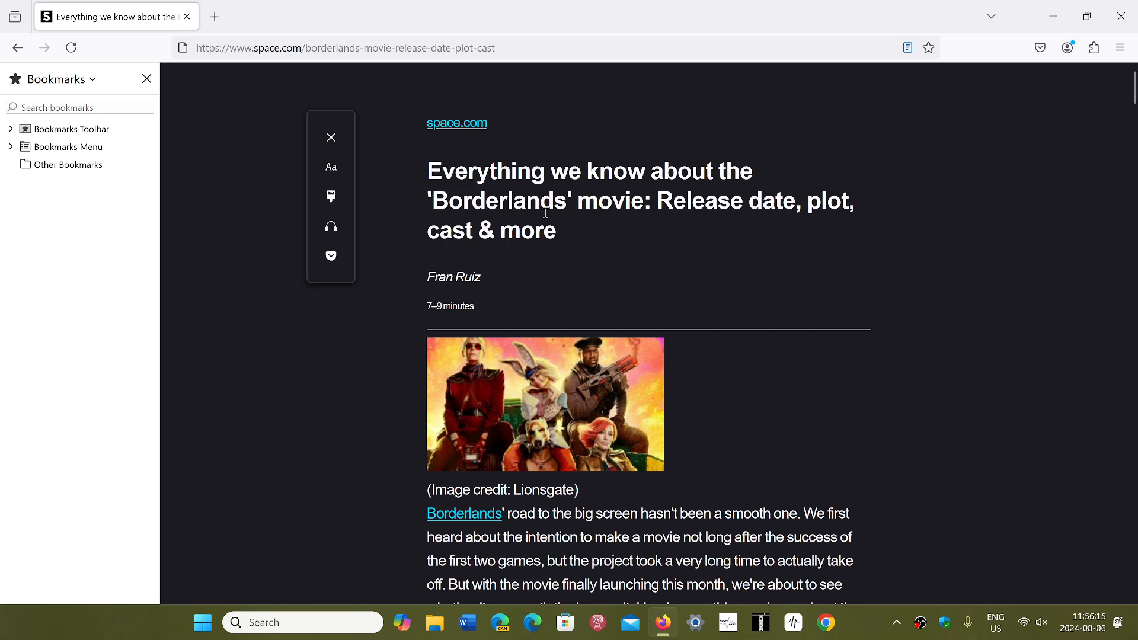
pyautogui.moveTo(300, 102)
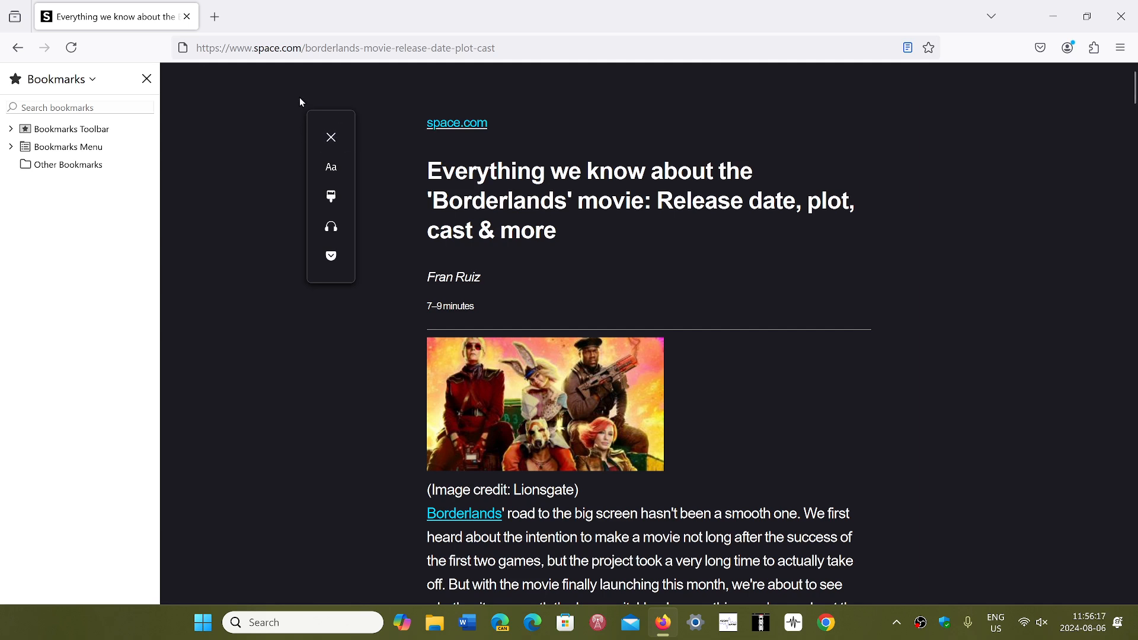
pyautogui.moveTo(407, 160)
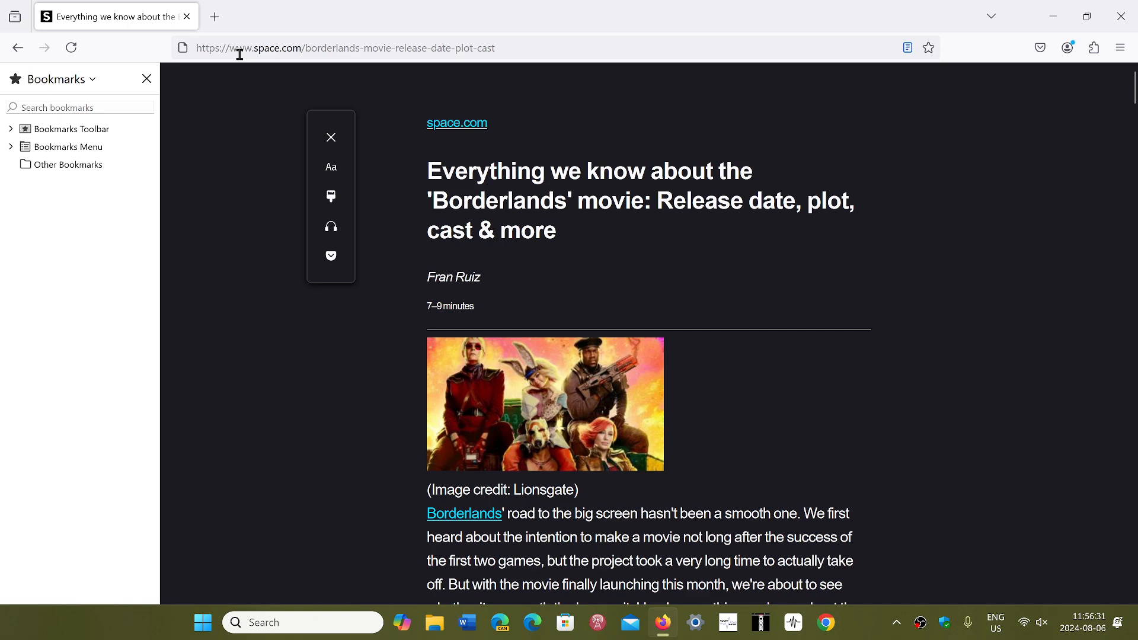
# Add a Space.com tab, hover the tabs for previews, return to the article tab, then add a third blank tab.
pyautogui.click(214, 15)
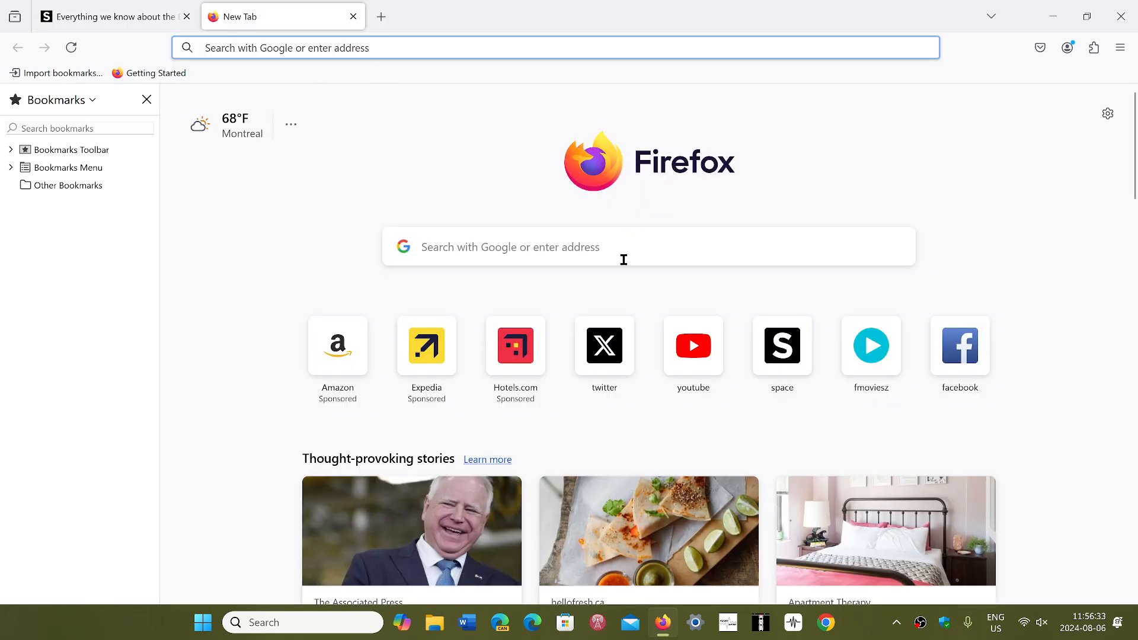
pyautogui.moveTo(781, 345)
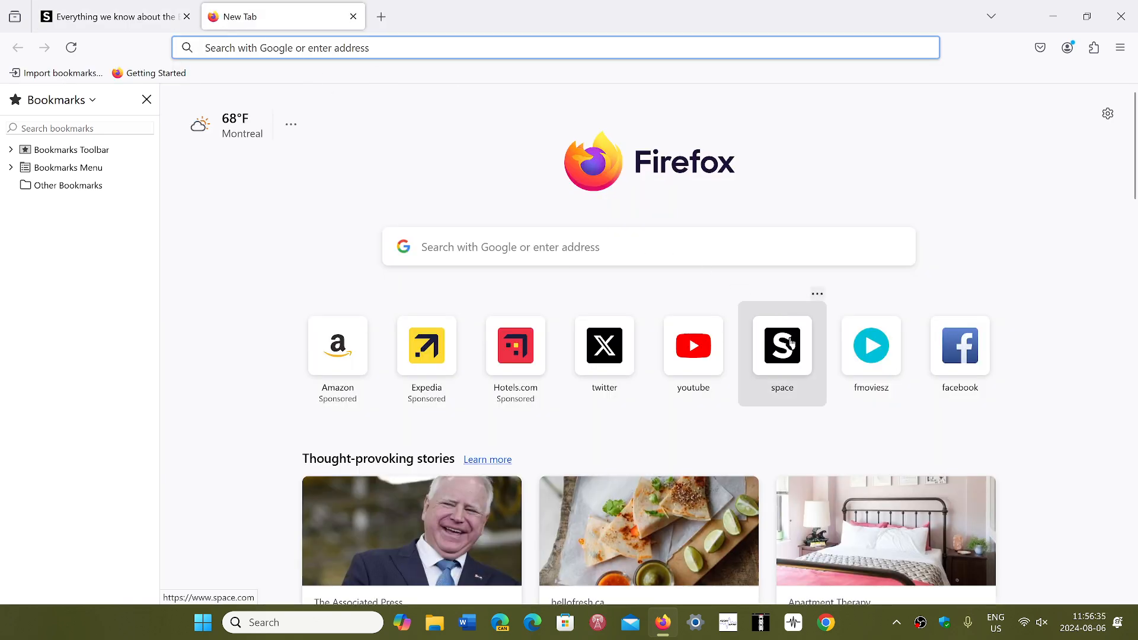
pyautogui.moveTo(781, 355)
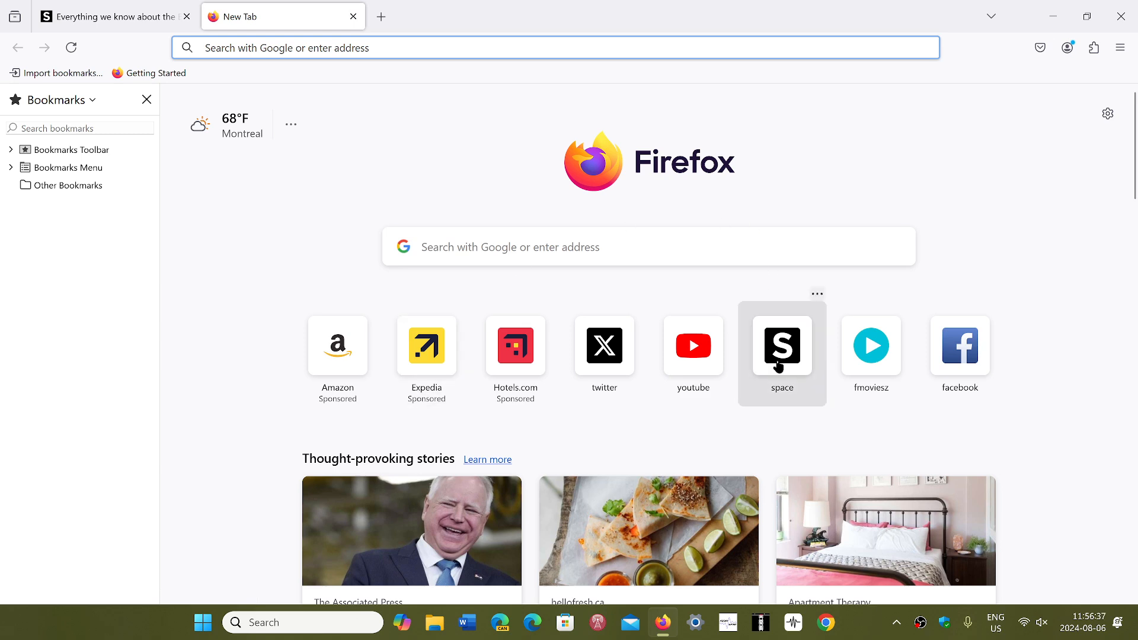
pyautogui.click(781, 345)
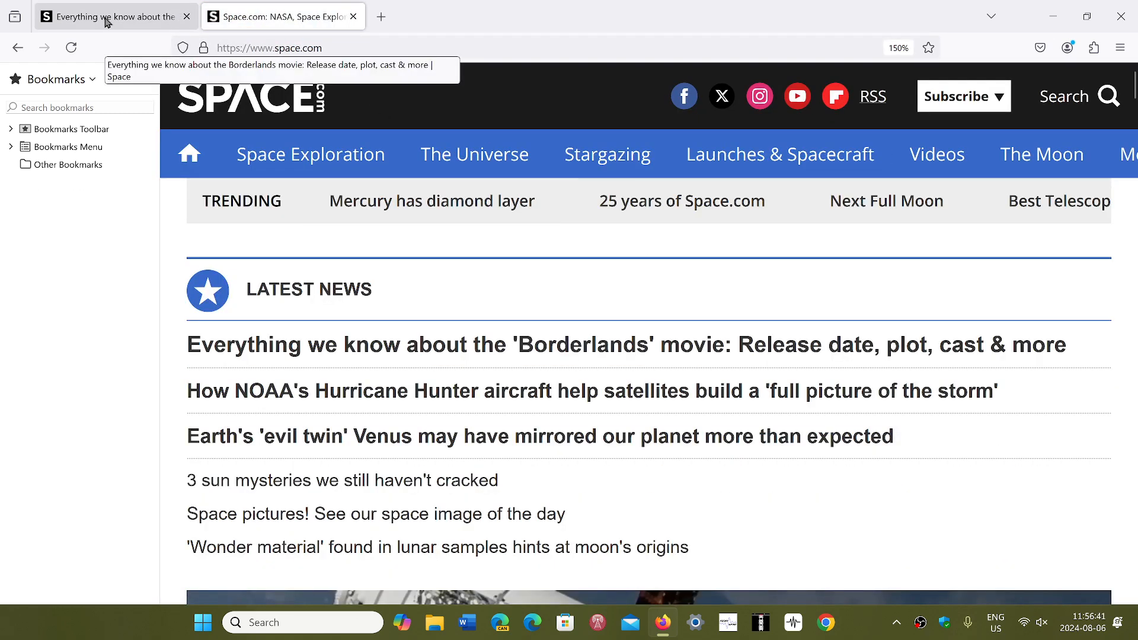
pyautogui.click(276, 16)
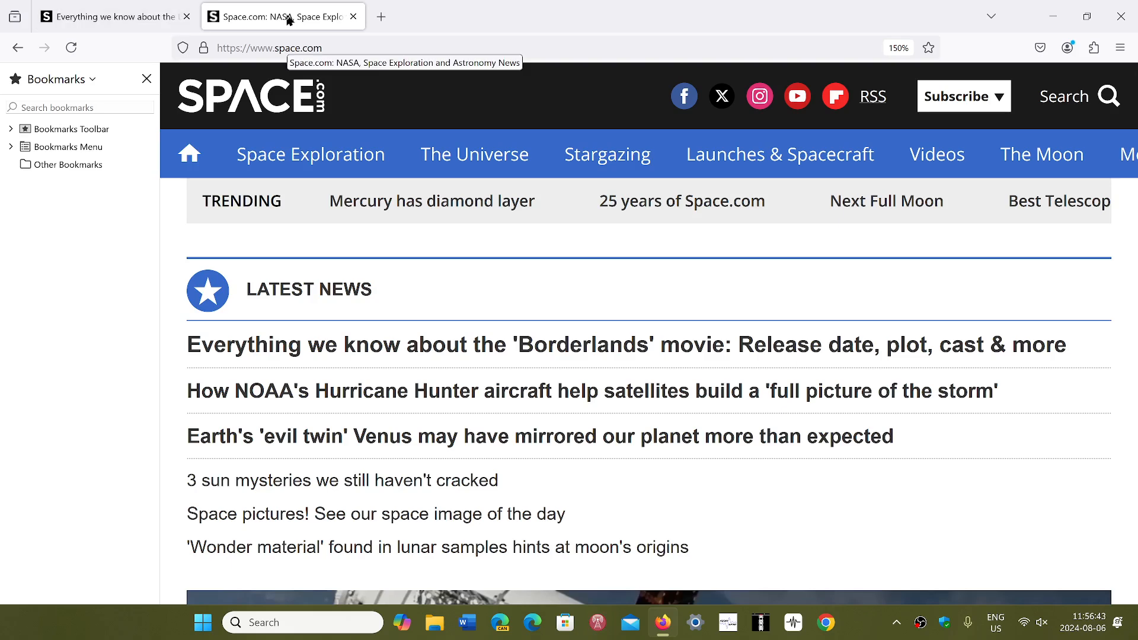
pyautogui.click(112, 15)
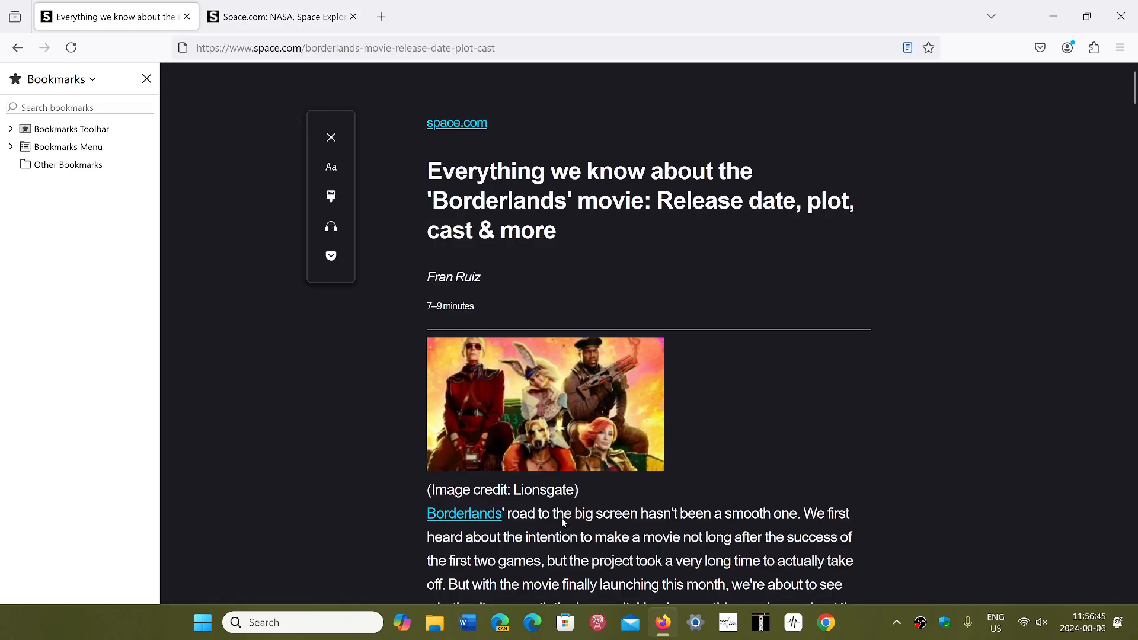
pyautogui.moveTo(238, 114)
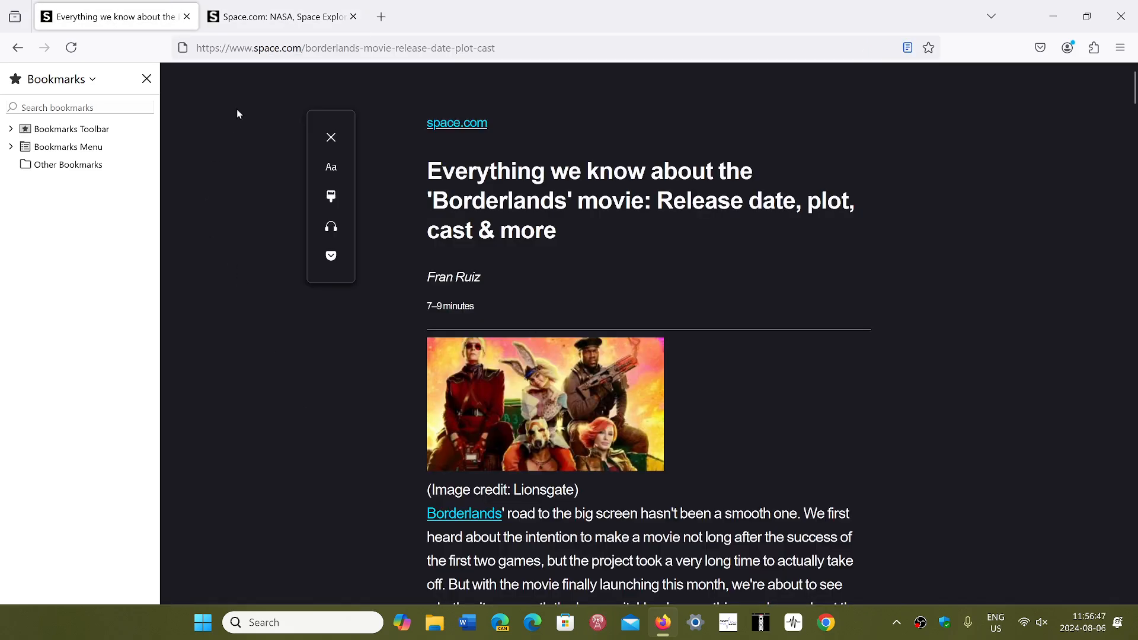
pyautogui.moveTo(280, 15)
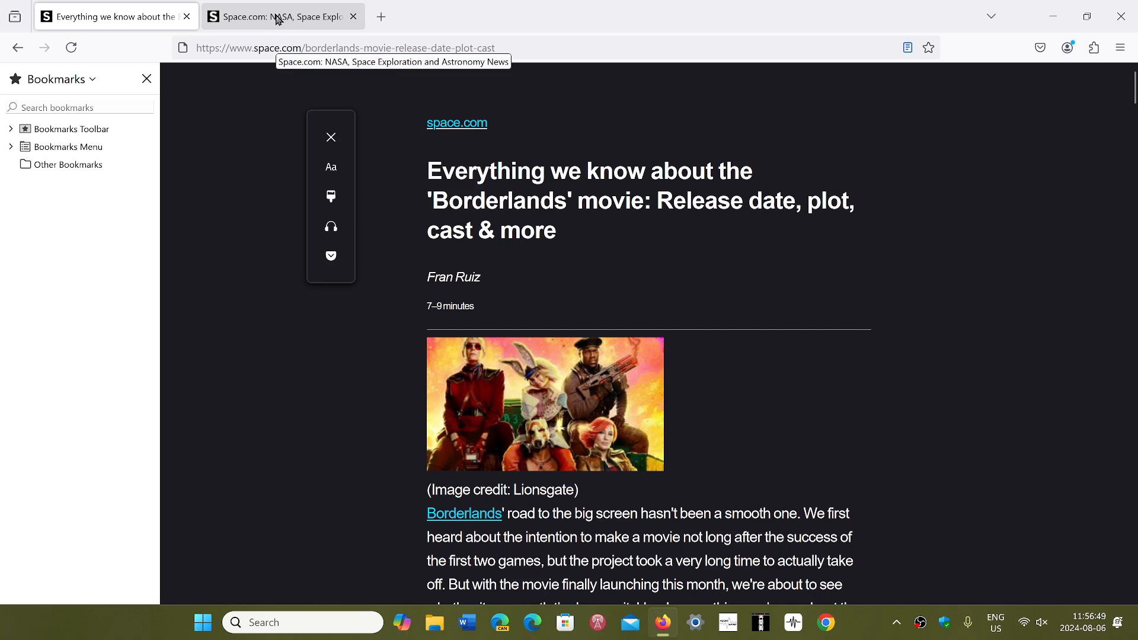
pyautogui.moveTo(380, 15)
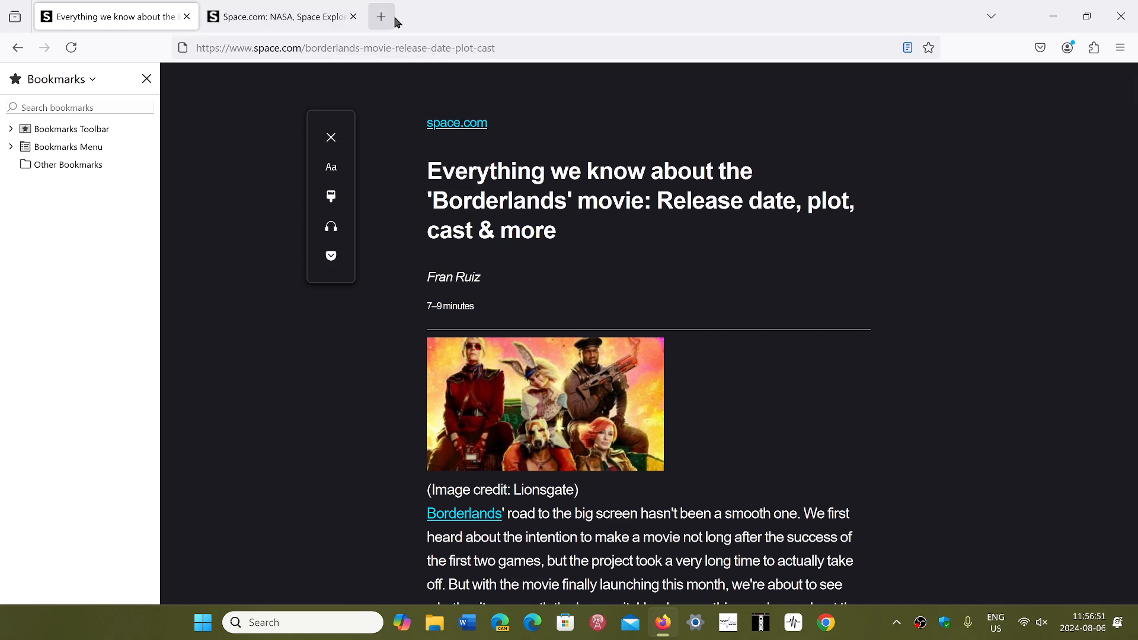
pyautogui.click(380, 16)
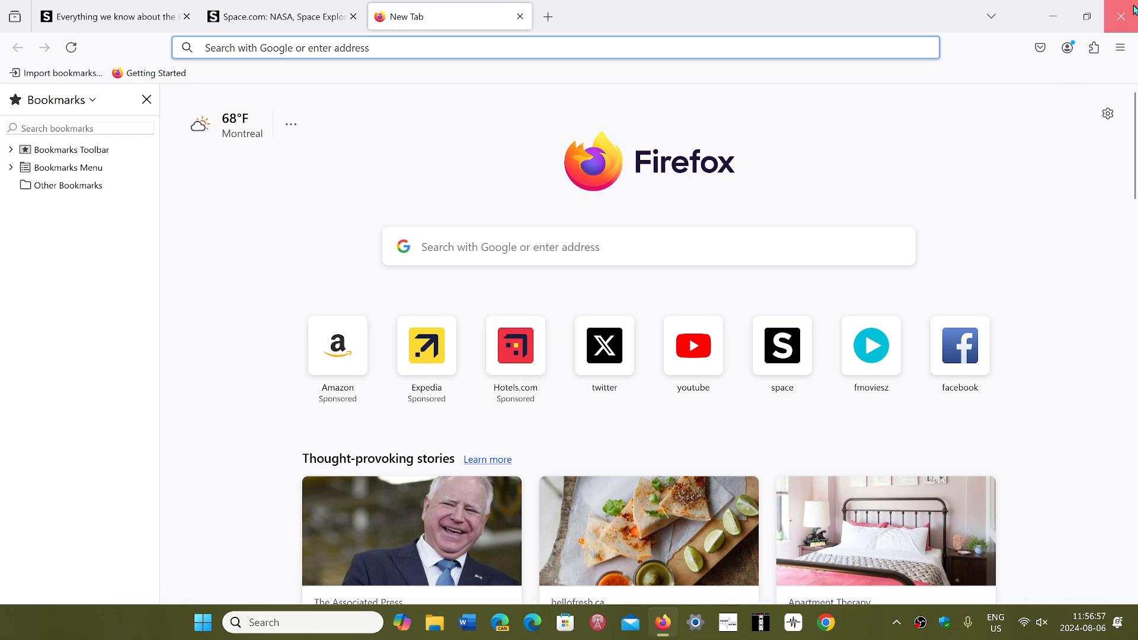
# Restart Firefox, load Space.com in a second tab, hover the tabs and bring the first tab forward.
pyautogui.click(1122, 16)
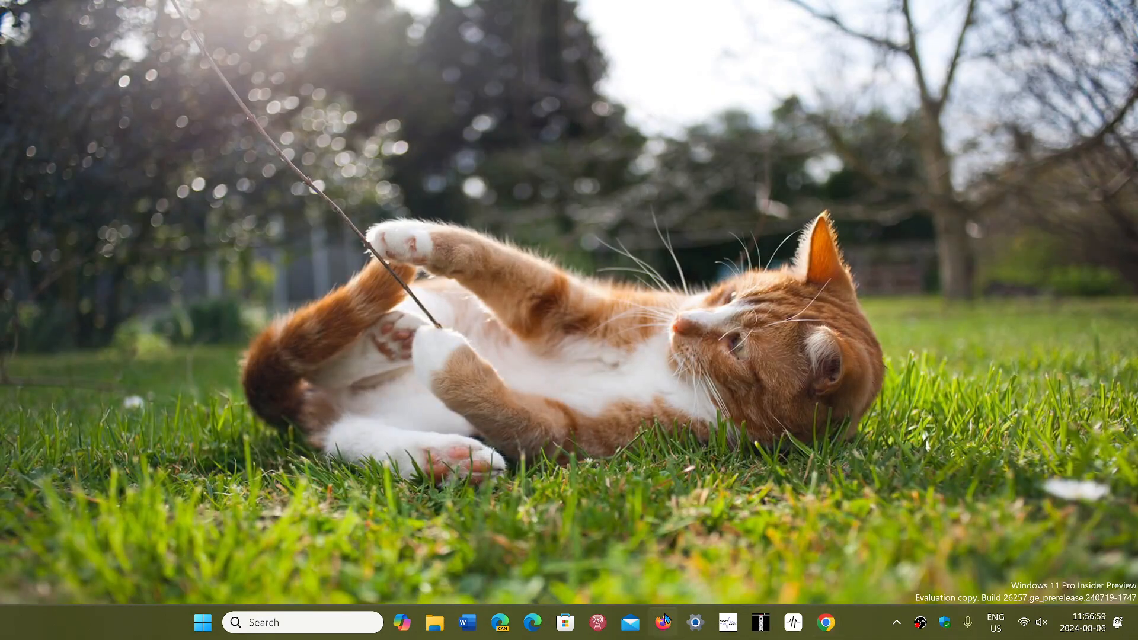
pyautogui.click(662, 622)
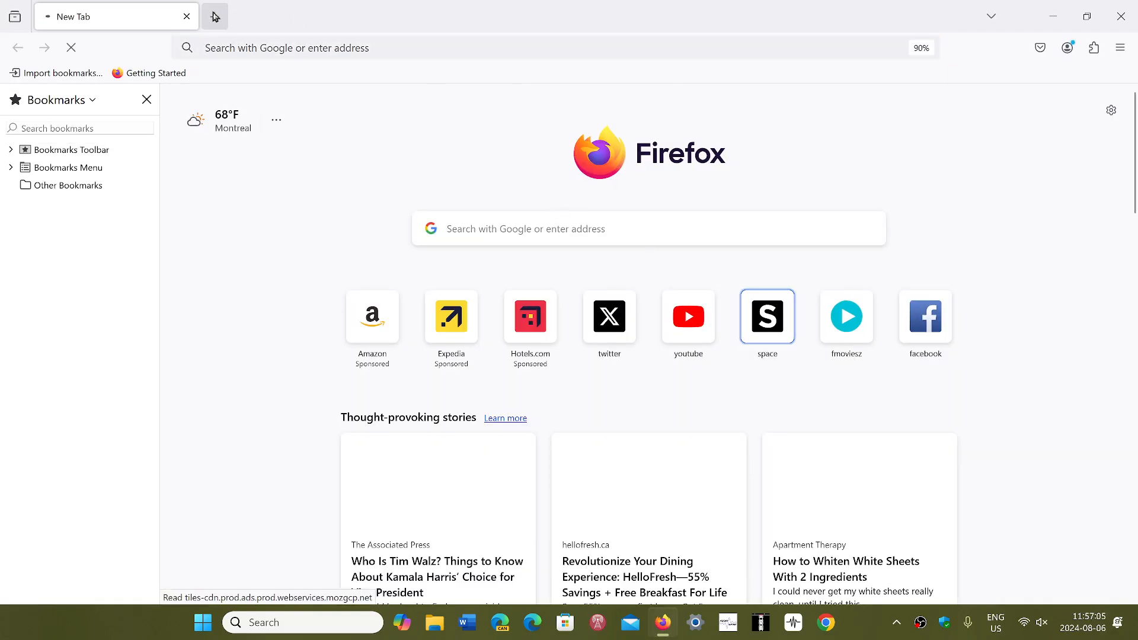
pyautogui.click(767, 316)
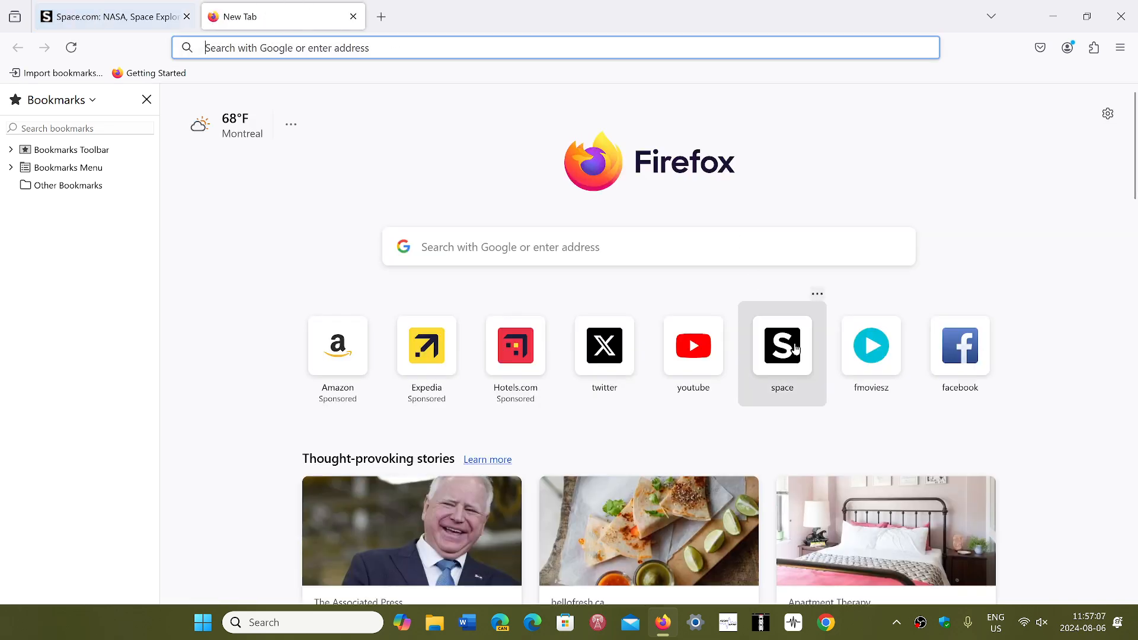
pyautogui.click(781, 346)
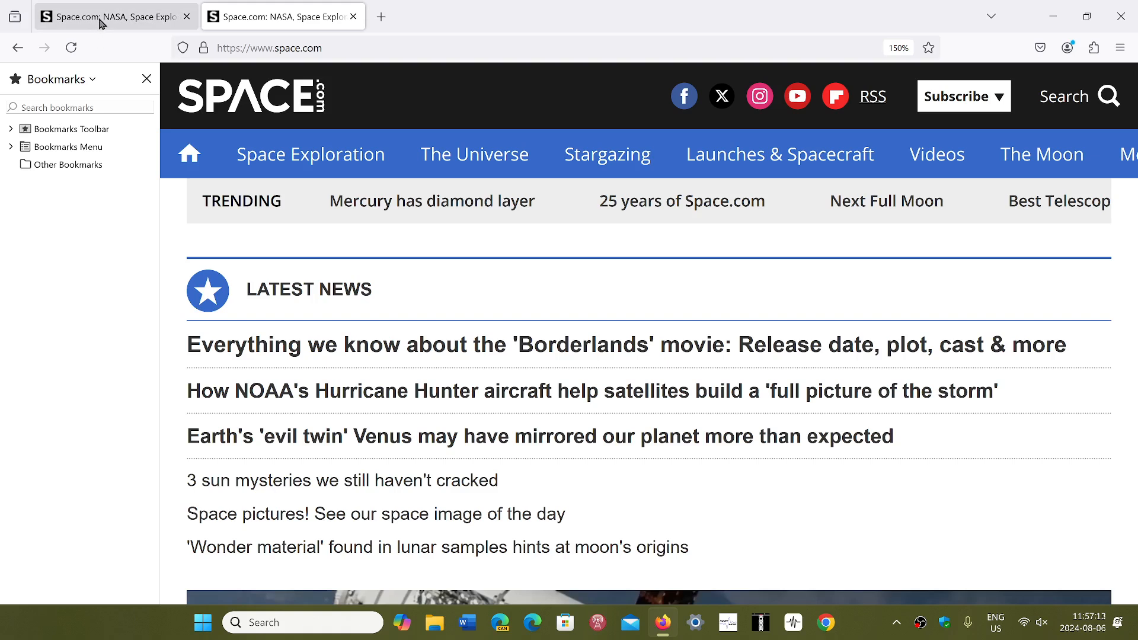
pyautogui.click(282, 15)
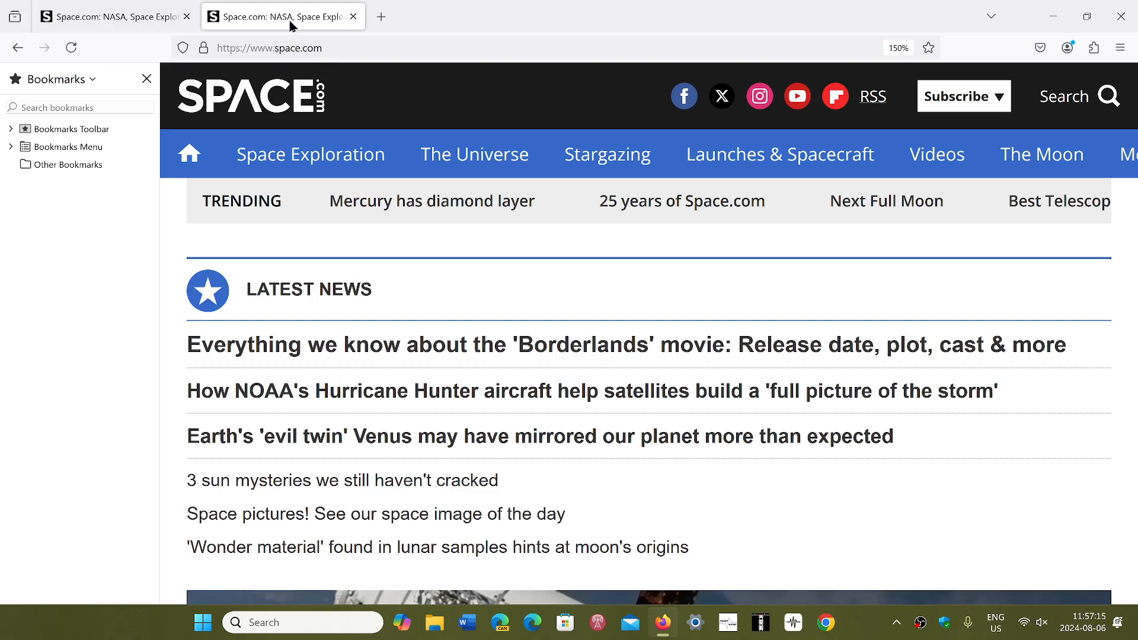
pyautogui.click(109, 15)
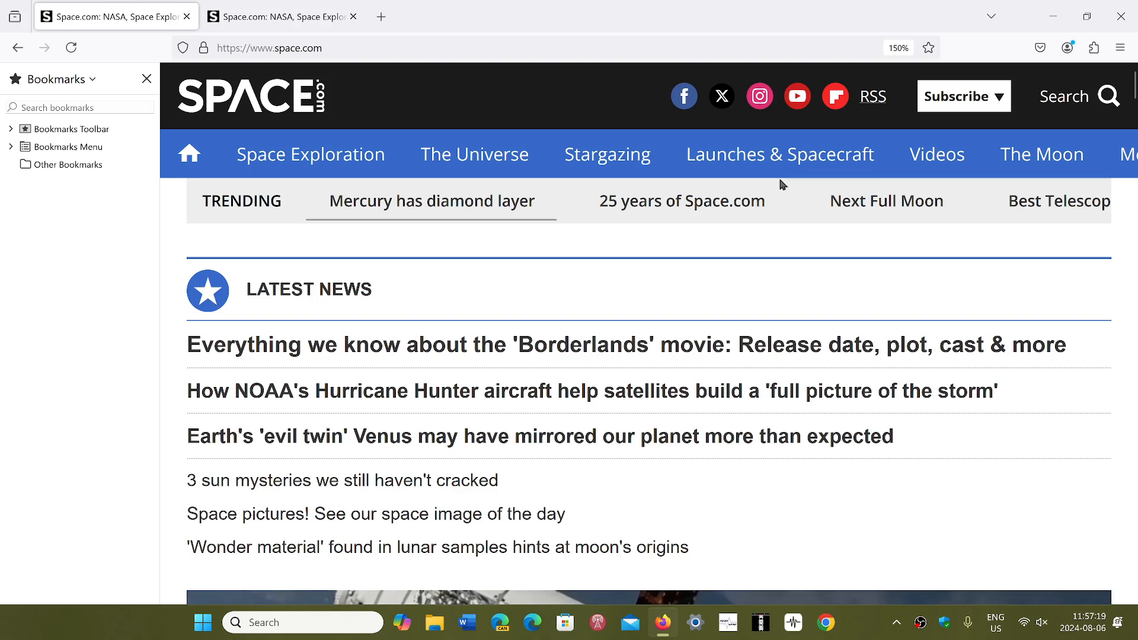
pyautogui.moveTo(844, 248)
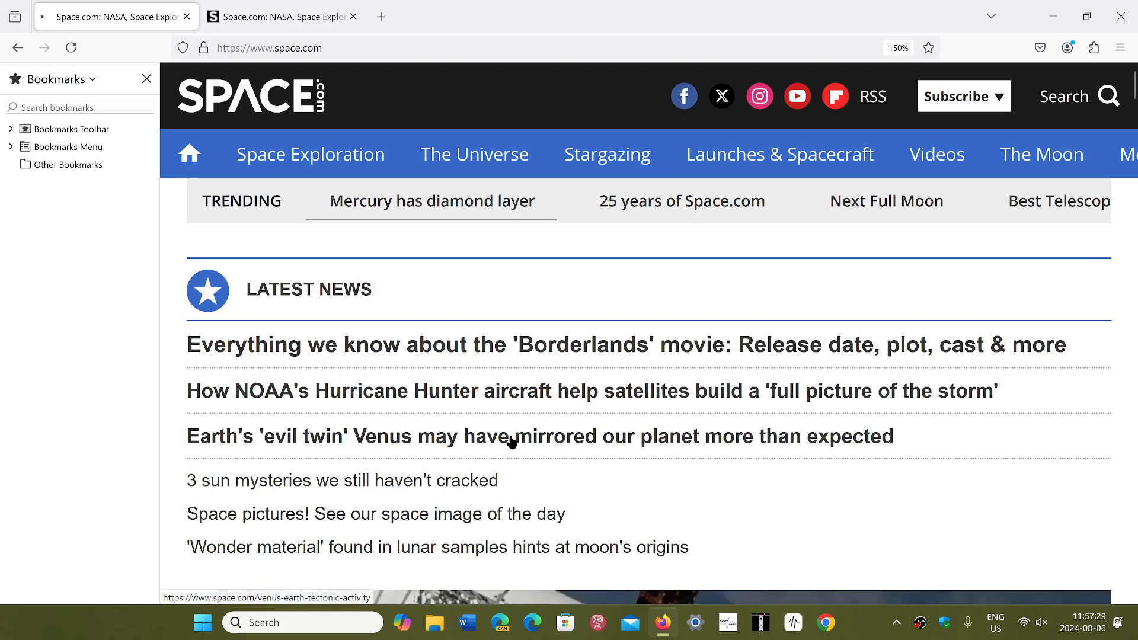
# Load the Venus 'evil twin' article, close the second Space.com tab and read through the article.
pyautogui.click(540, 436)
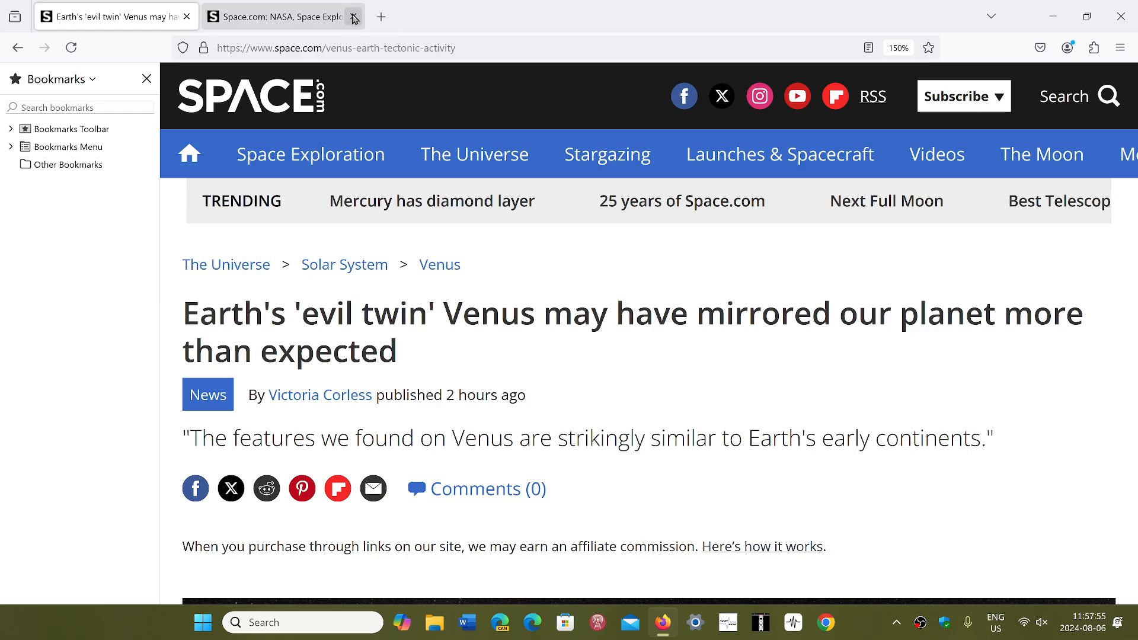
pyautogui.click(353, 16)
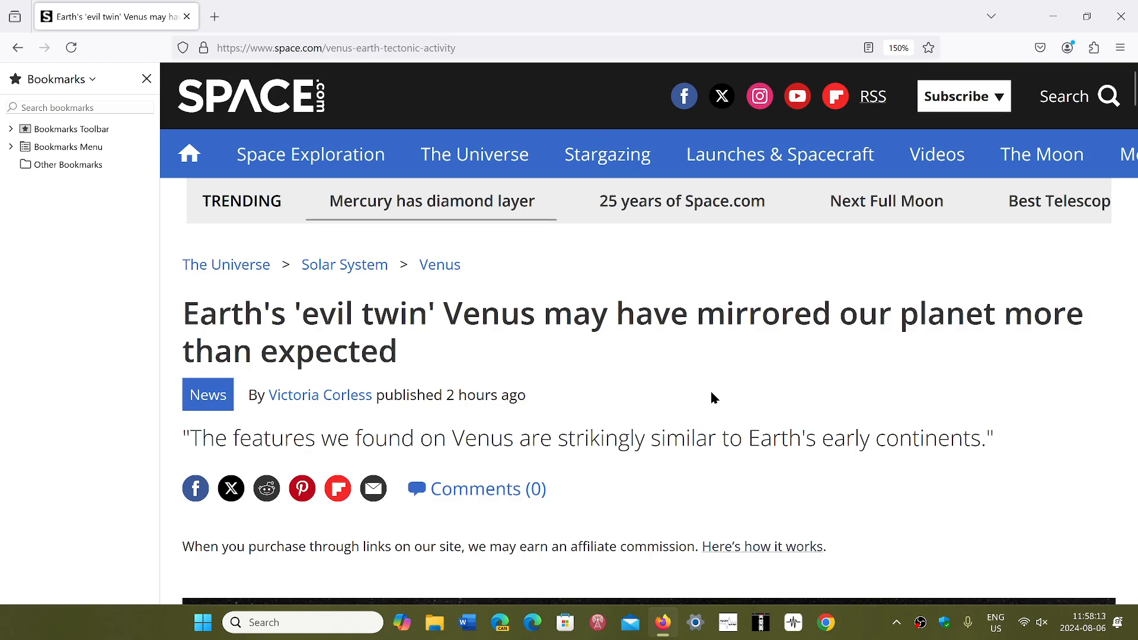
pyautogui.scroll(-3)
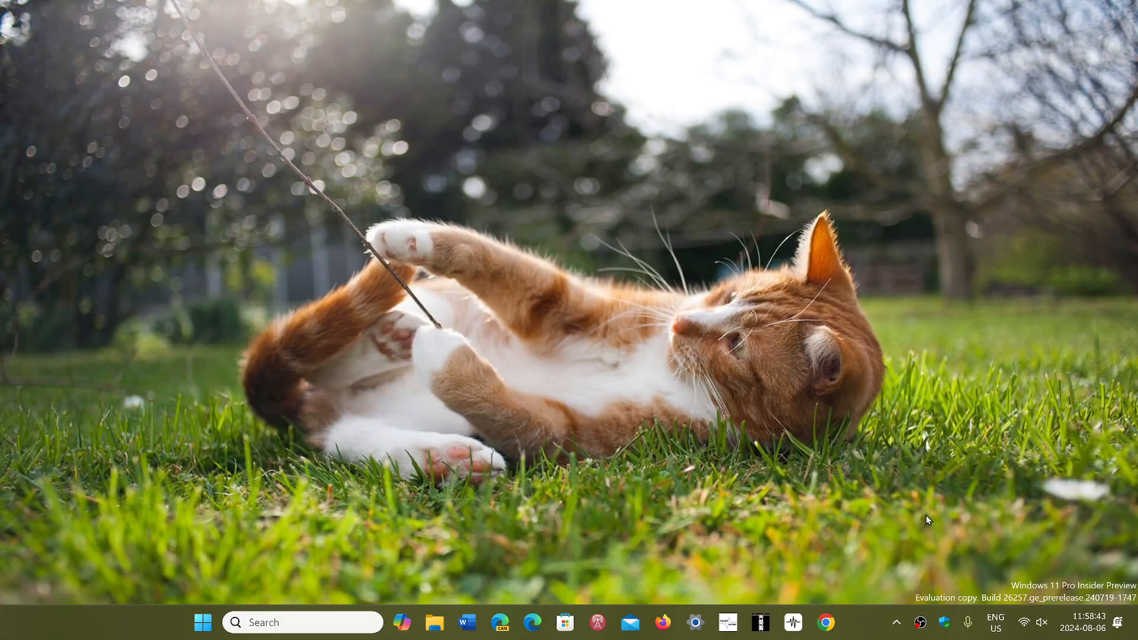
# Relaunch Firefox and show its main hamburger menu.
pyautogui.click(661, 622)
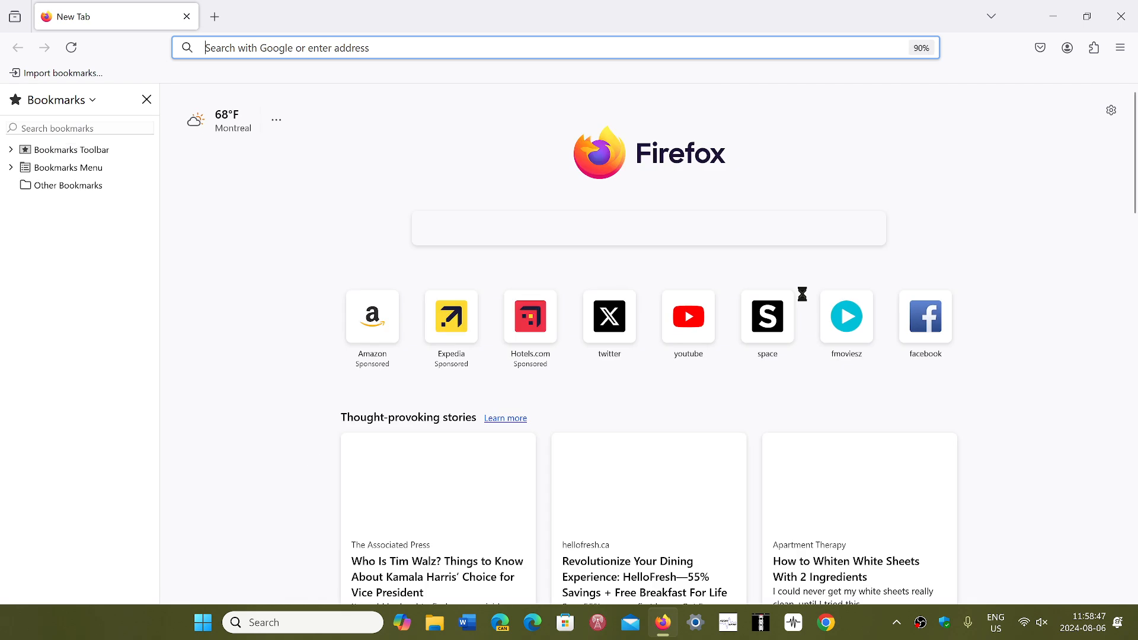
pyautogui.click(1120, 47)
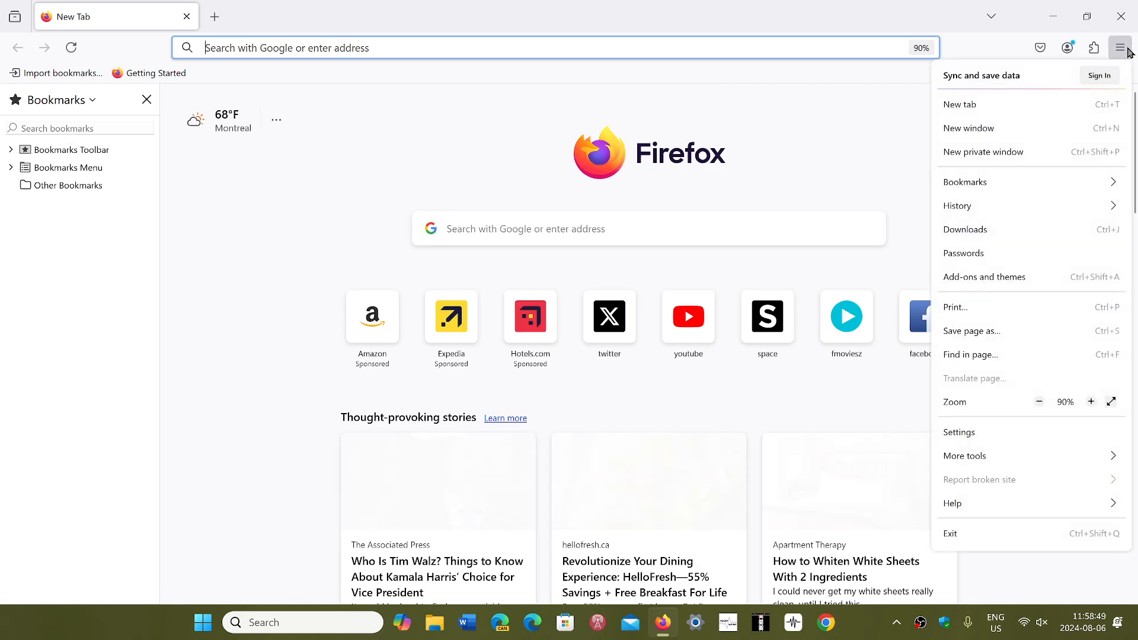